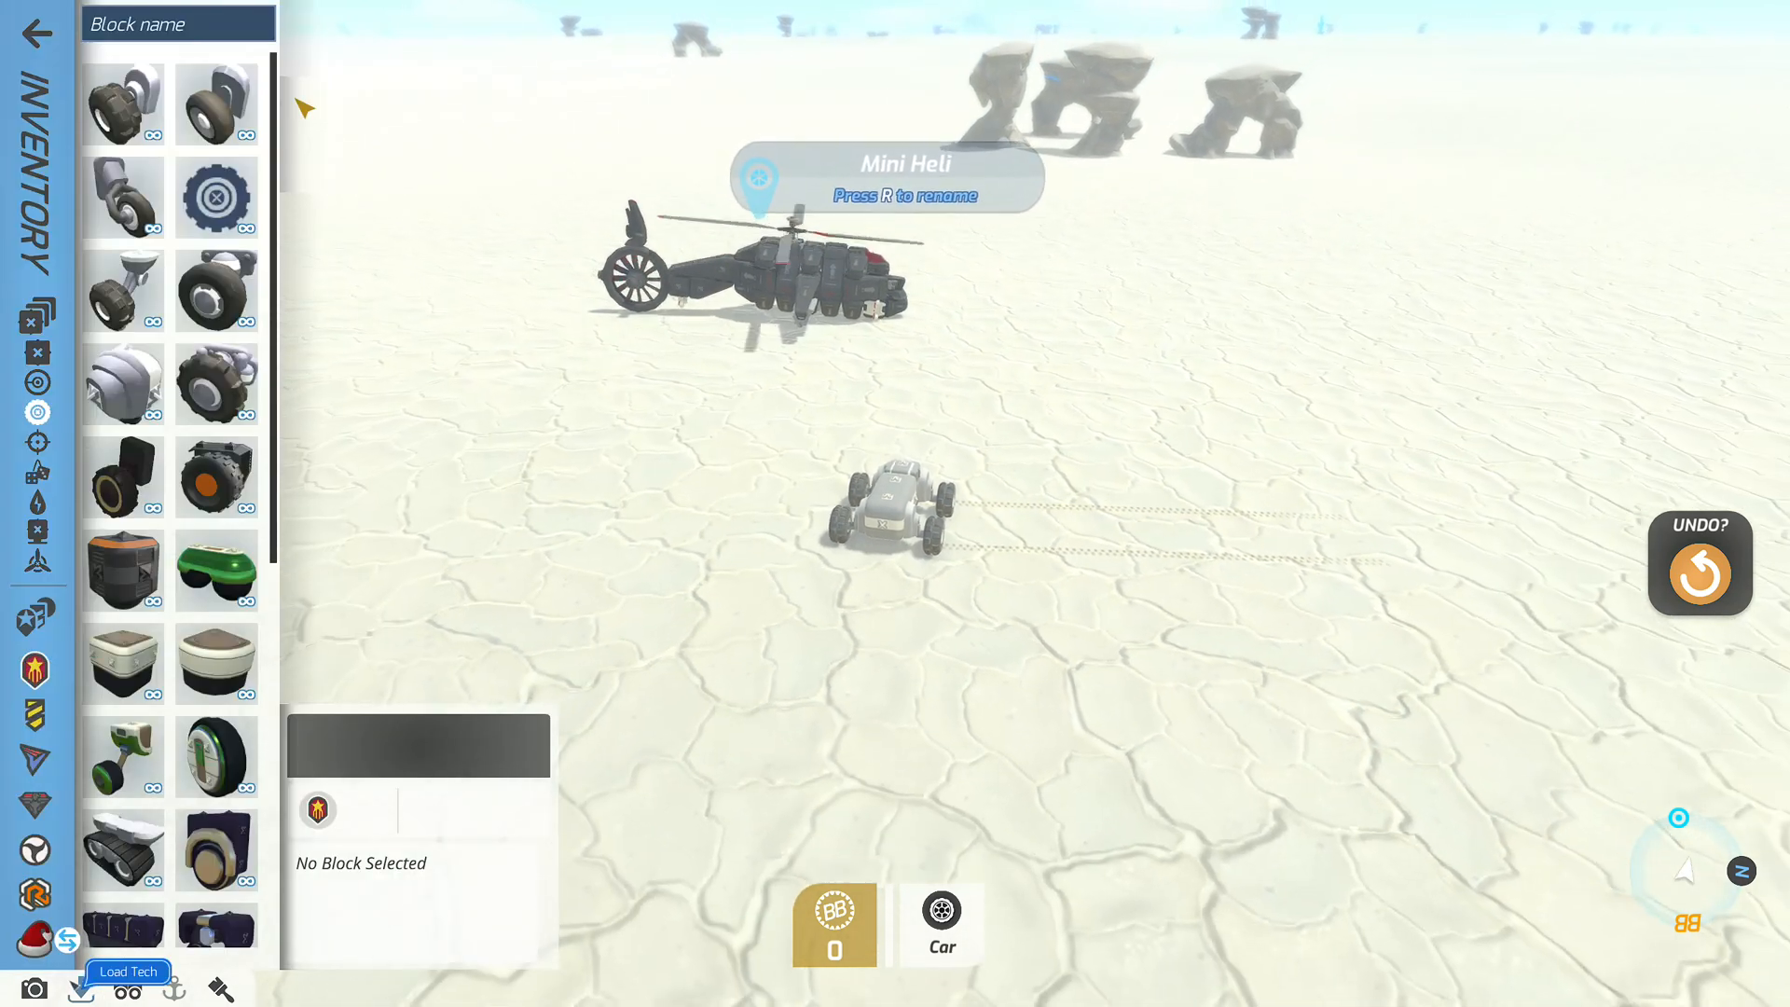
Step: Deploy the saved HarvestBase003 tech onto the salt flats near the car
{"action": "left_click", "coordinate": [128, 972]}
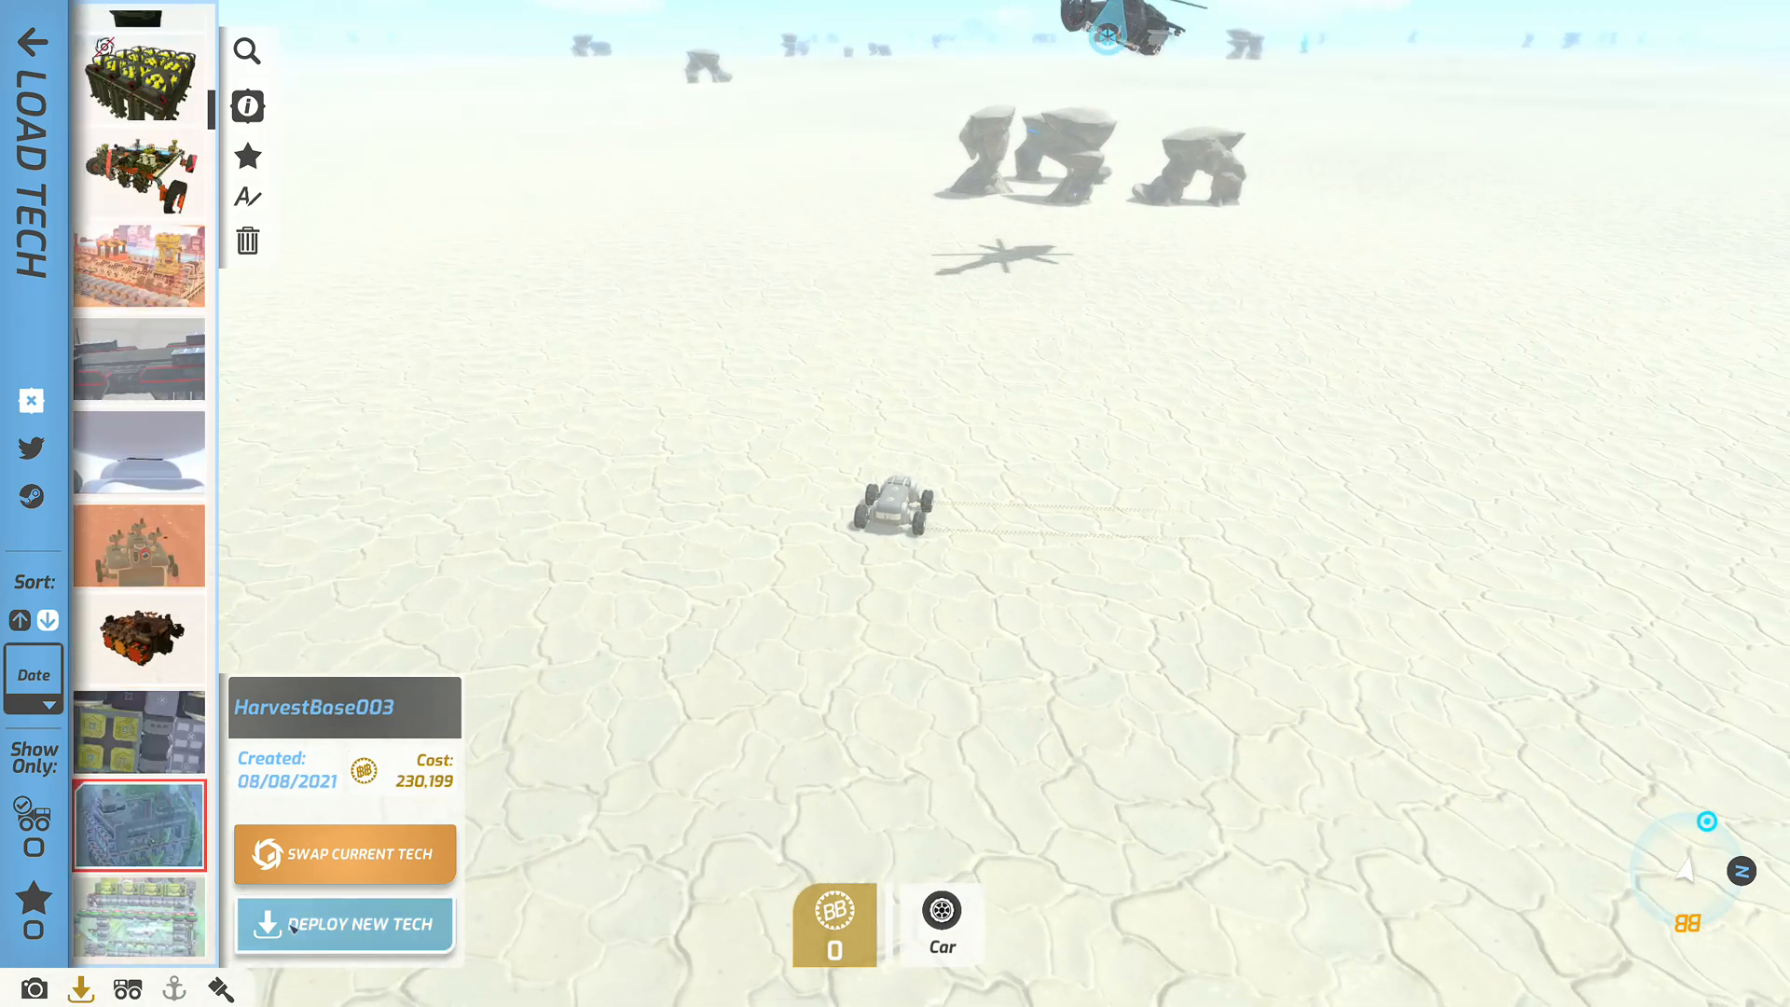
{"action": "left_click", "coordinate": [344, 925]}
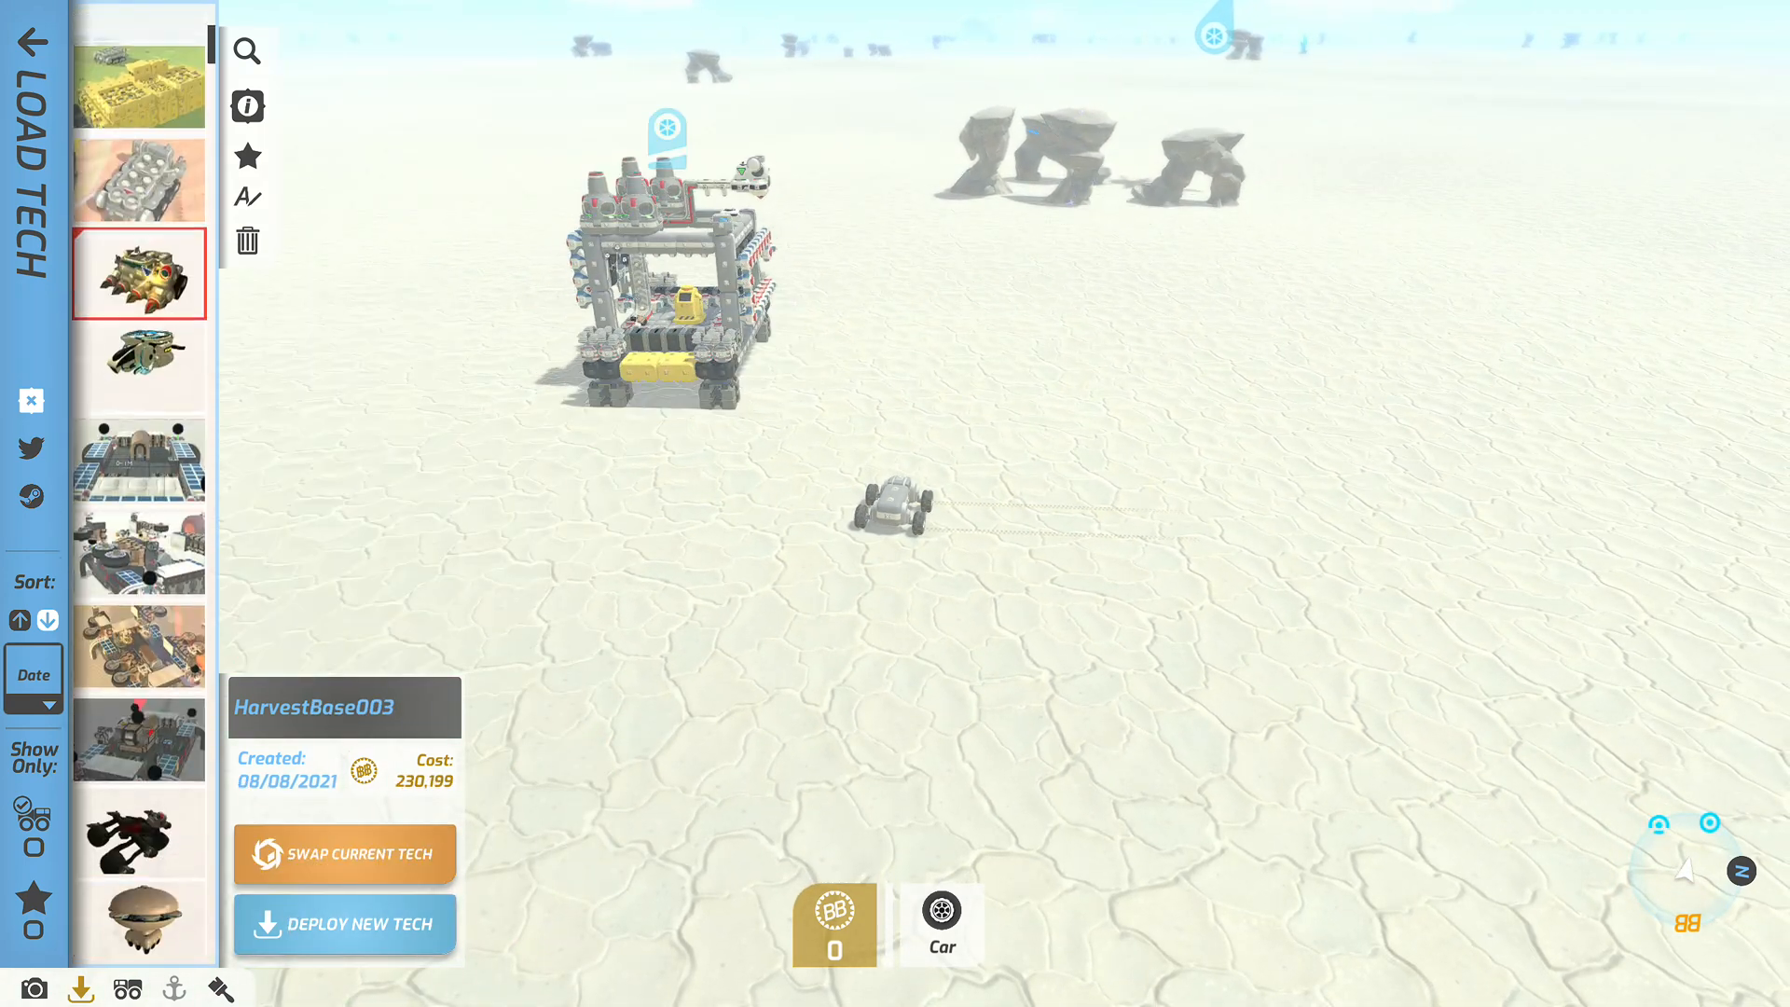
{"action": "left_click", "coordinate": [139, 83]}
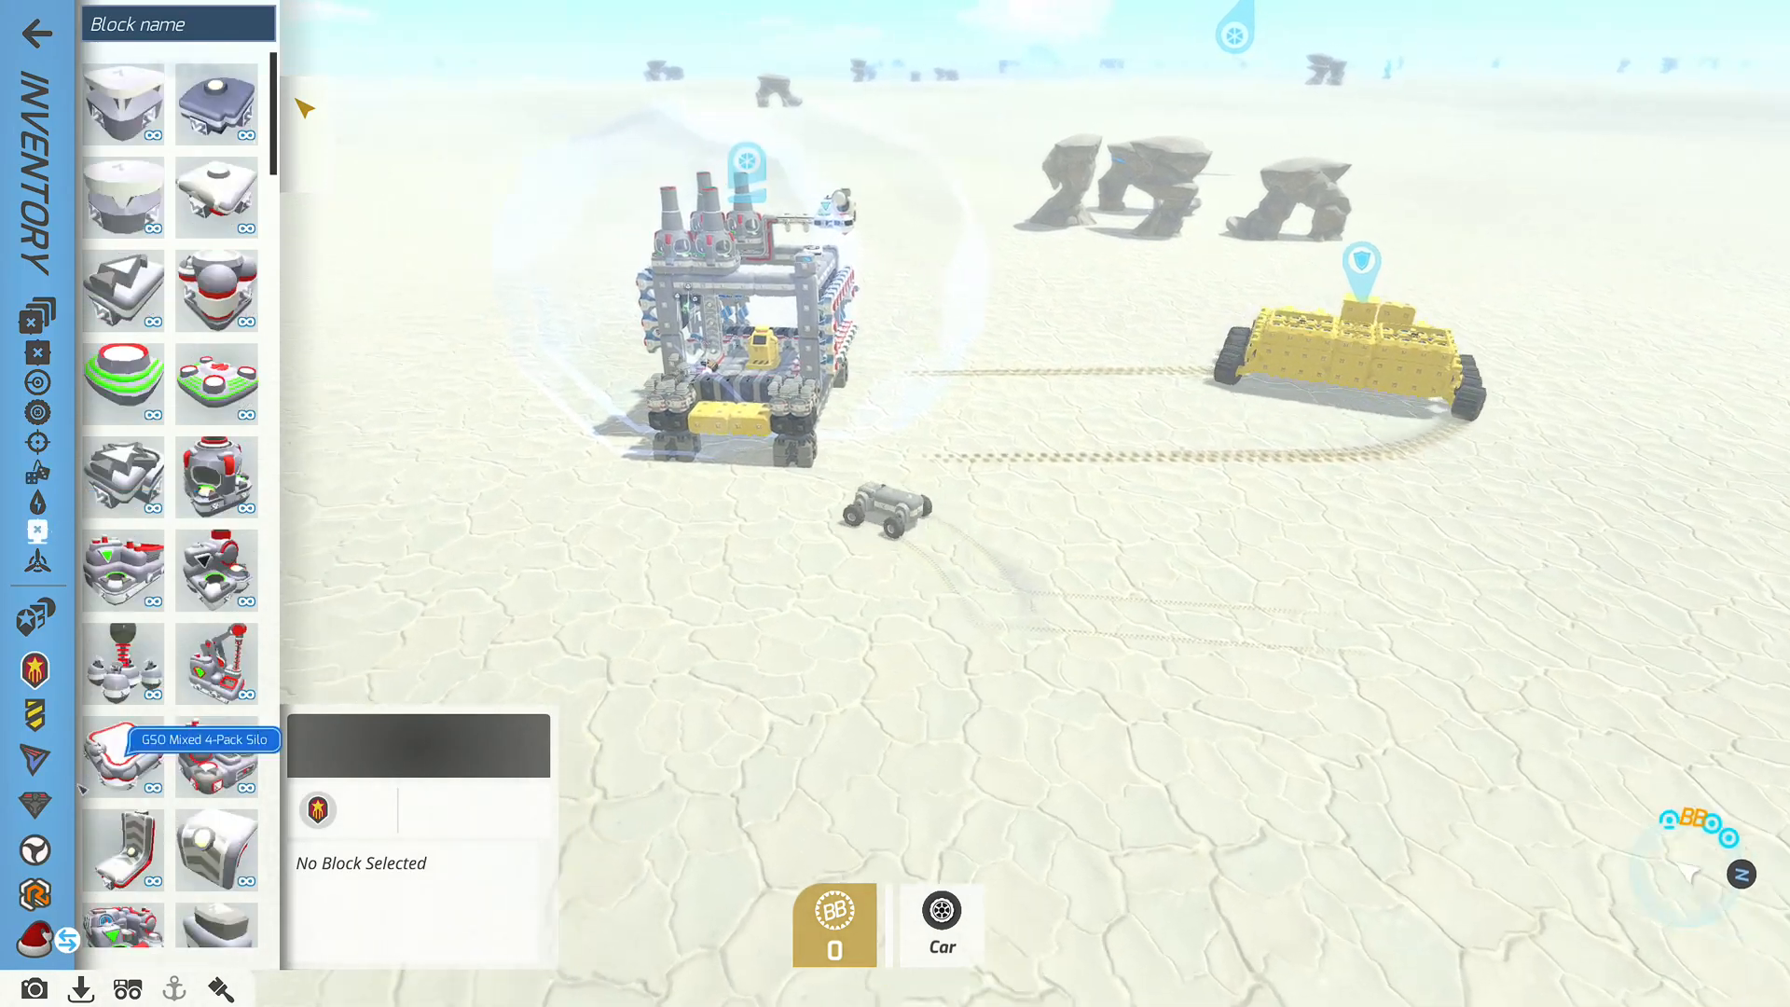
Step: Pick the saved Harvester ceocorp 21 tech and deploy it beside the car
{"action": "scroll", "scroll_direction": "down", "scroll_amount": 3}
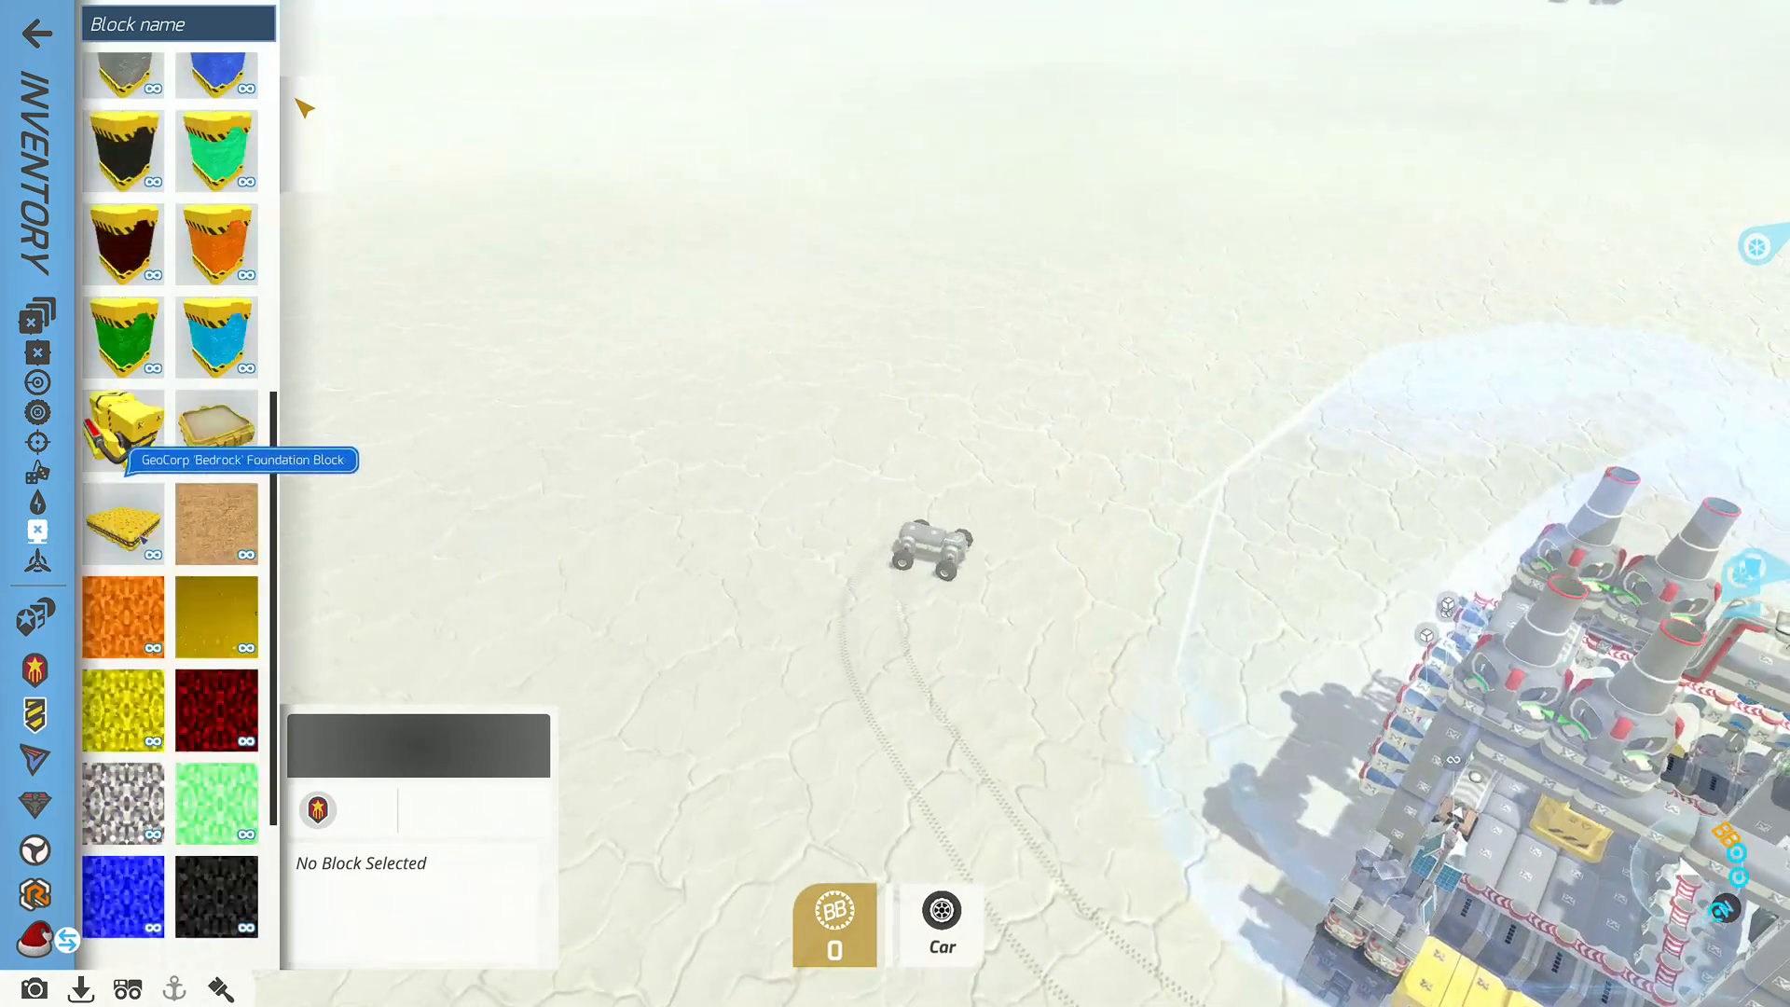
{"action": "left_click", "coordinate": [215, 428]}
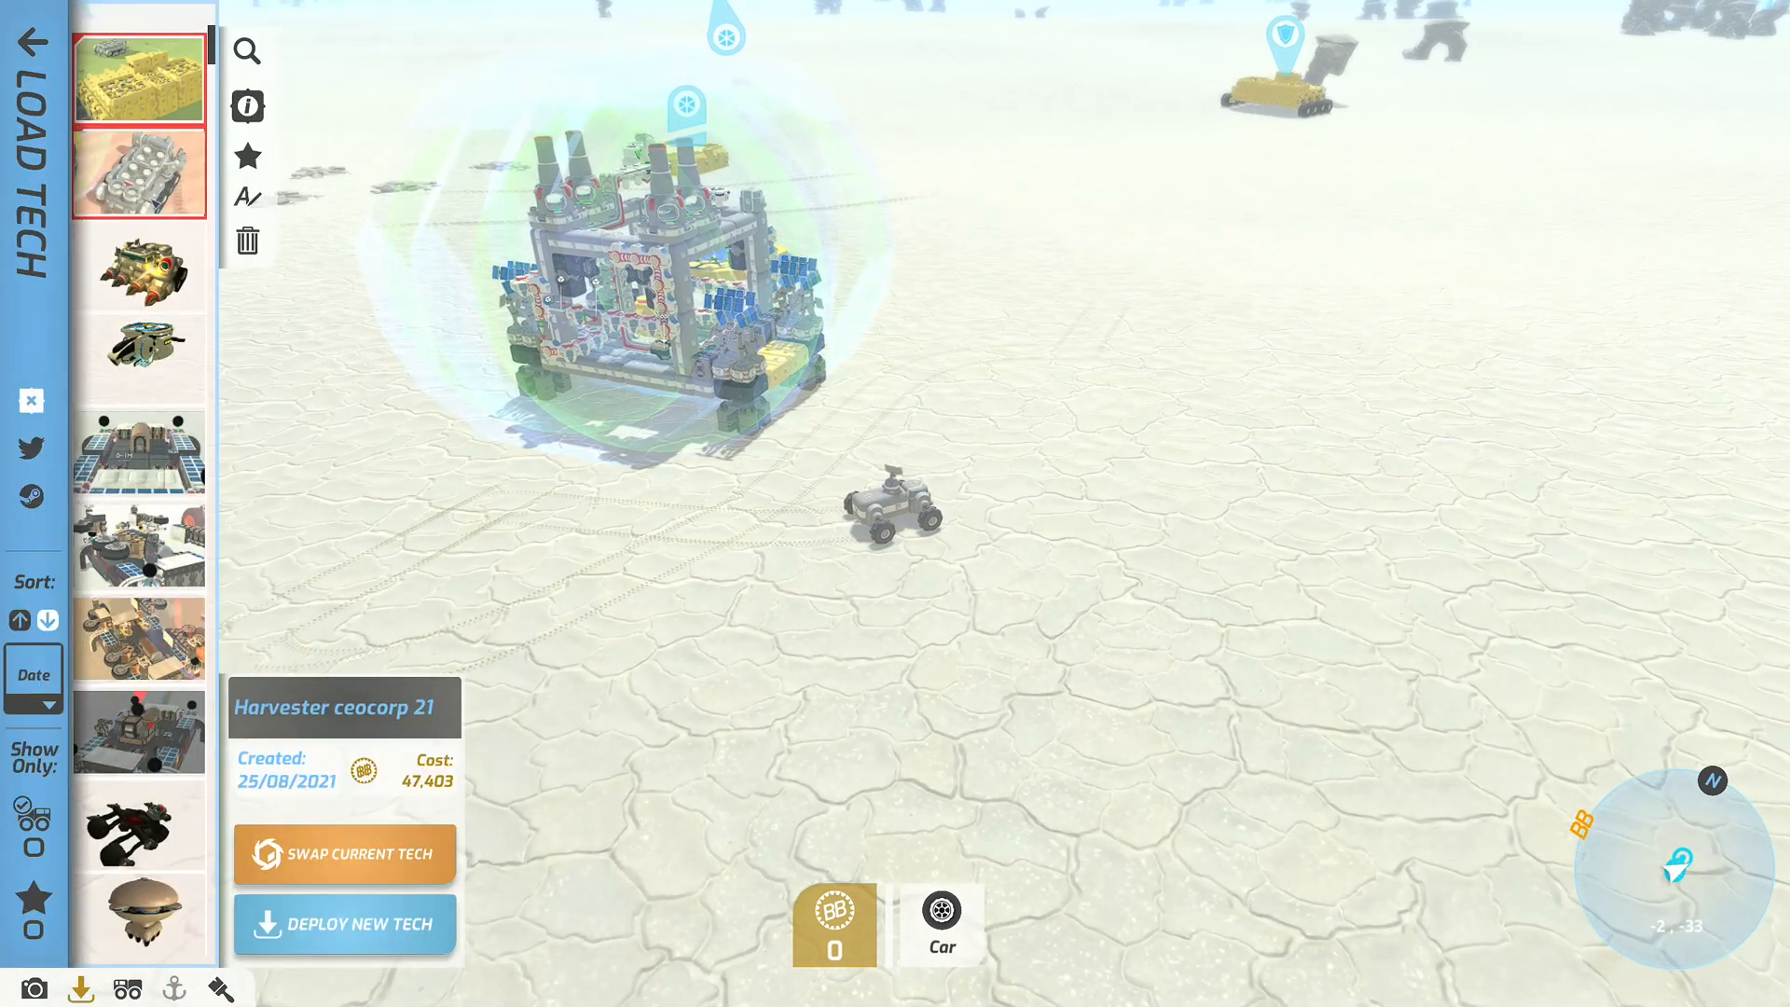
Step: Close the saved techs list and drive the car away from the bases
{"action": "left_click", "coordinate": [138, 173]}
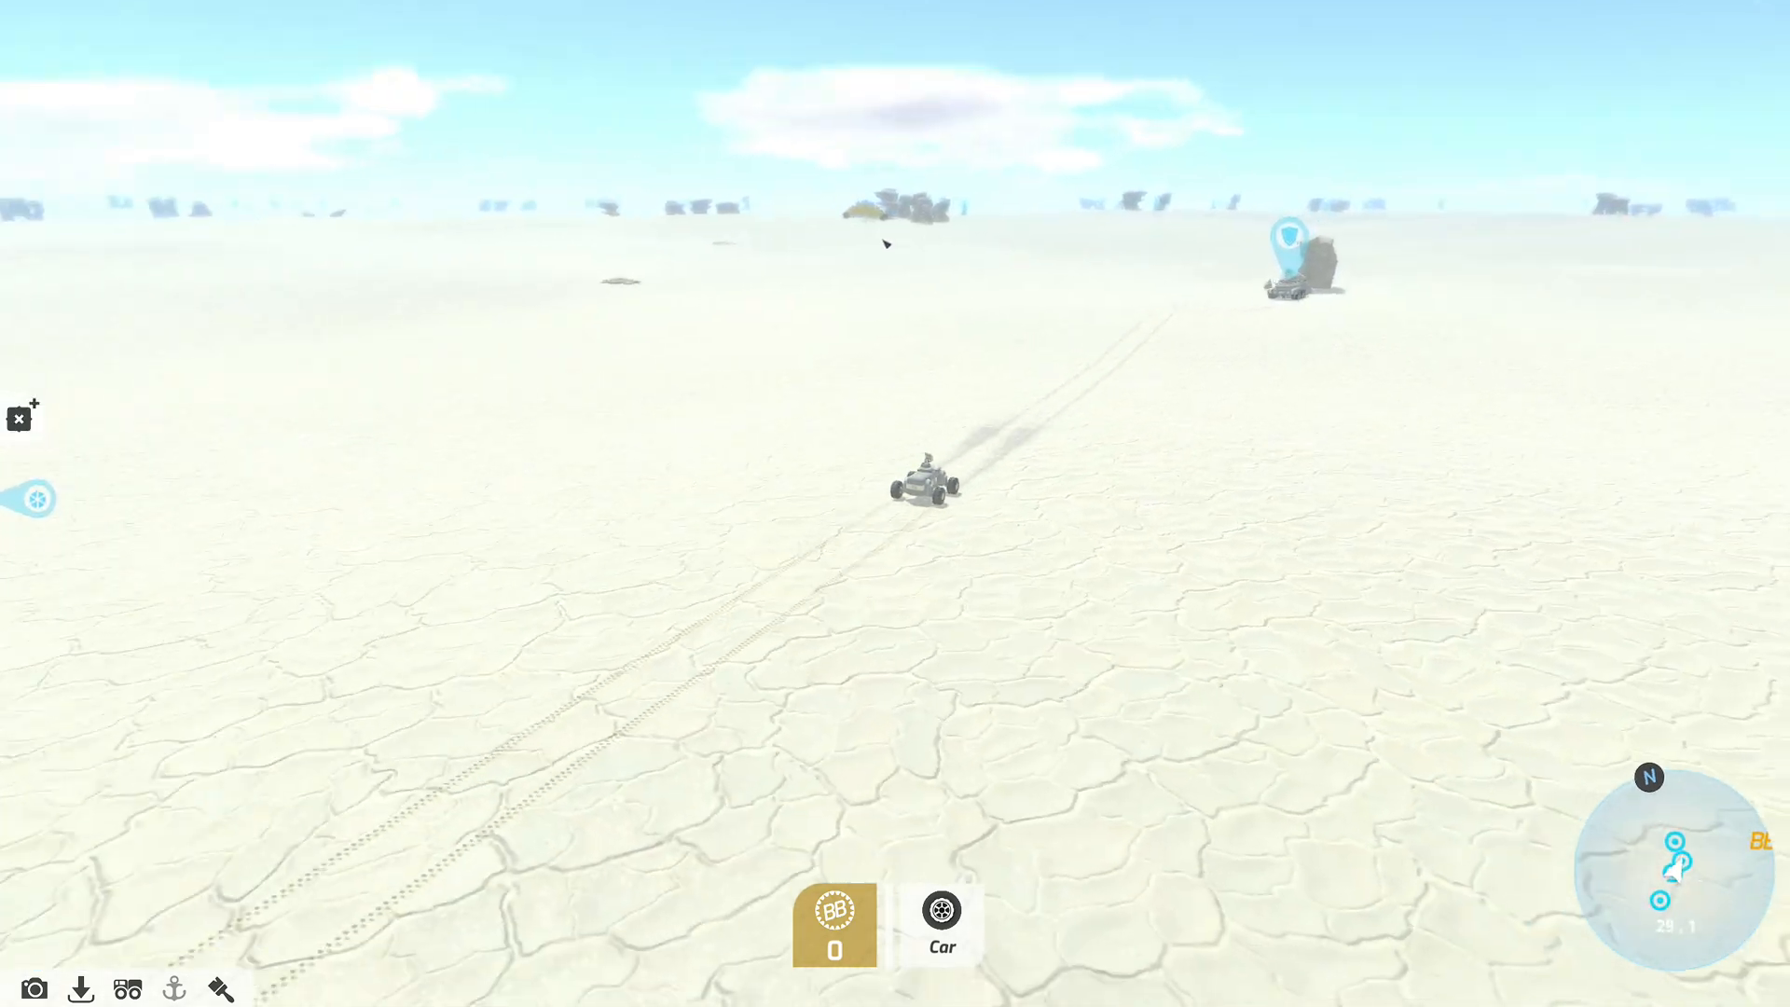
Step: Open the block inventory, then open the tech options beside the harvester base
{"action": "left_click", "coordinate": [36, 391]}
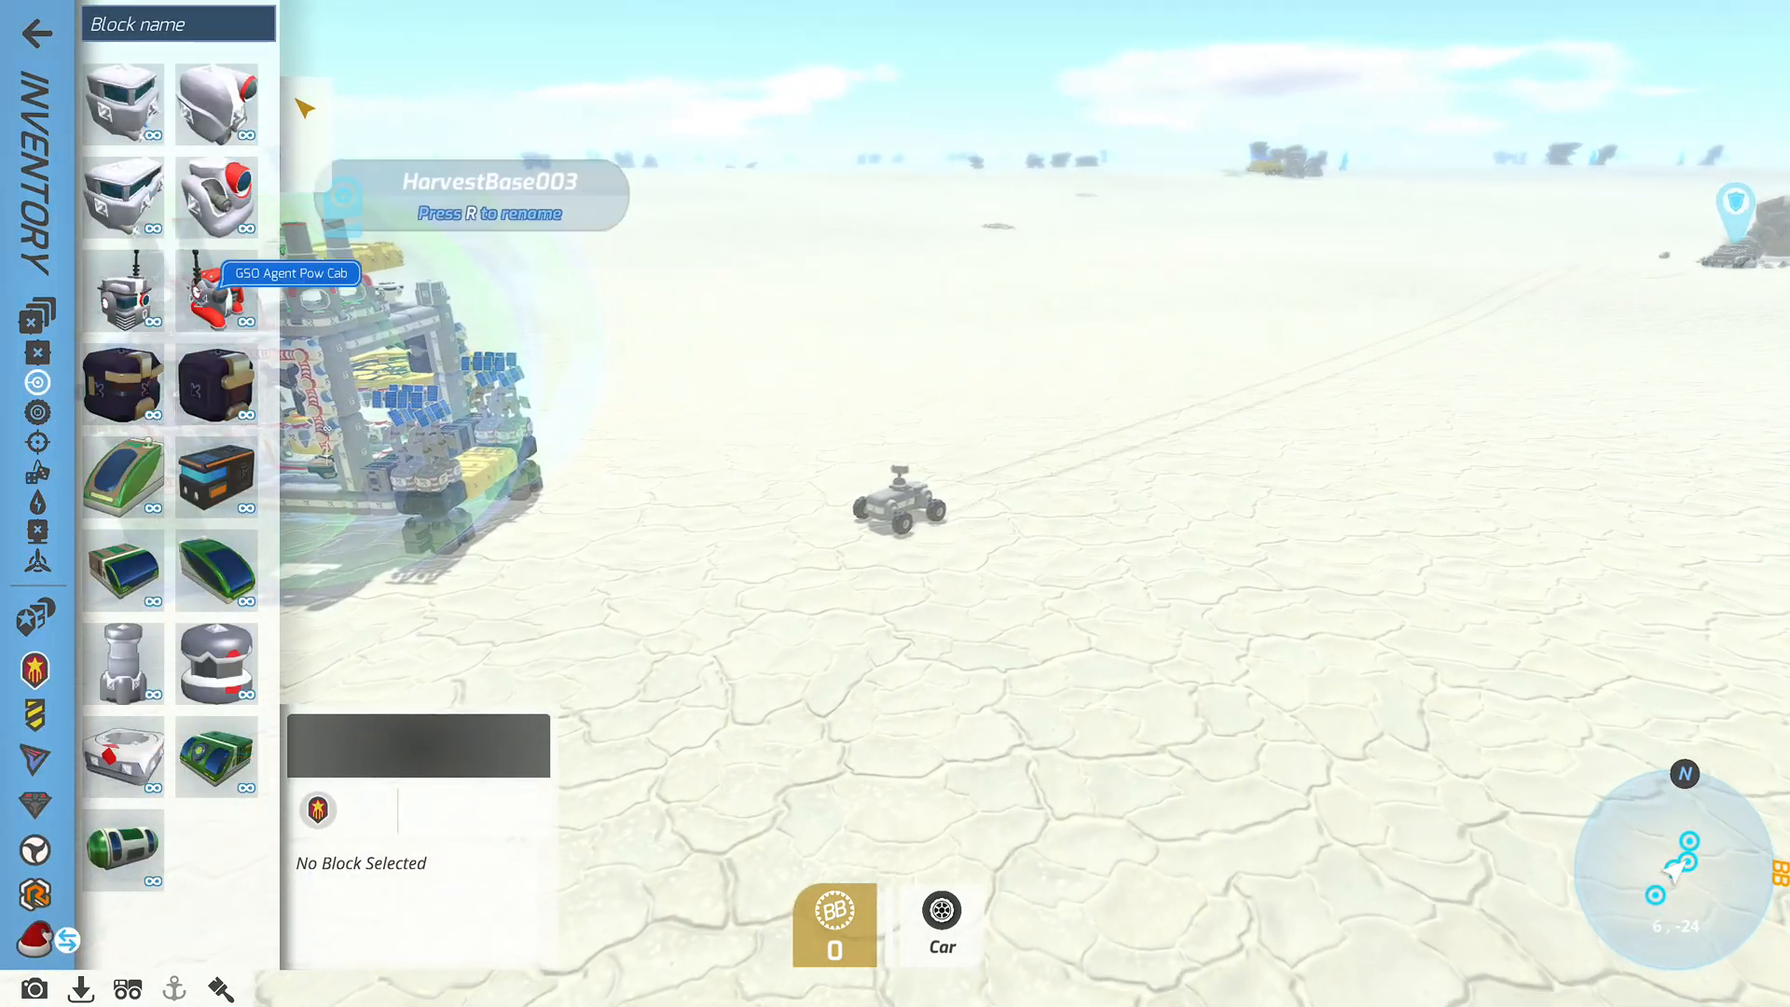
{"action": "left_click", "coordinate": [214, 103]}
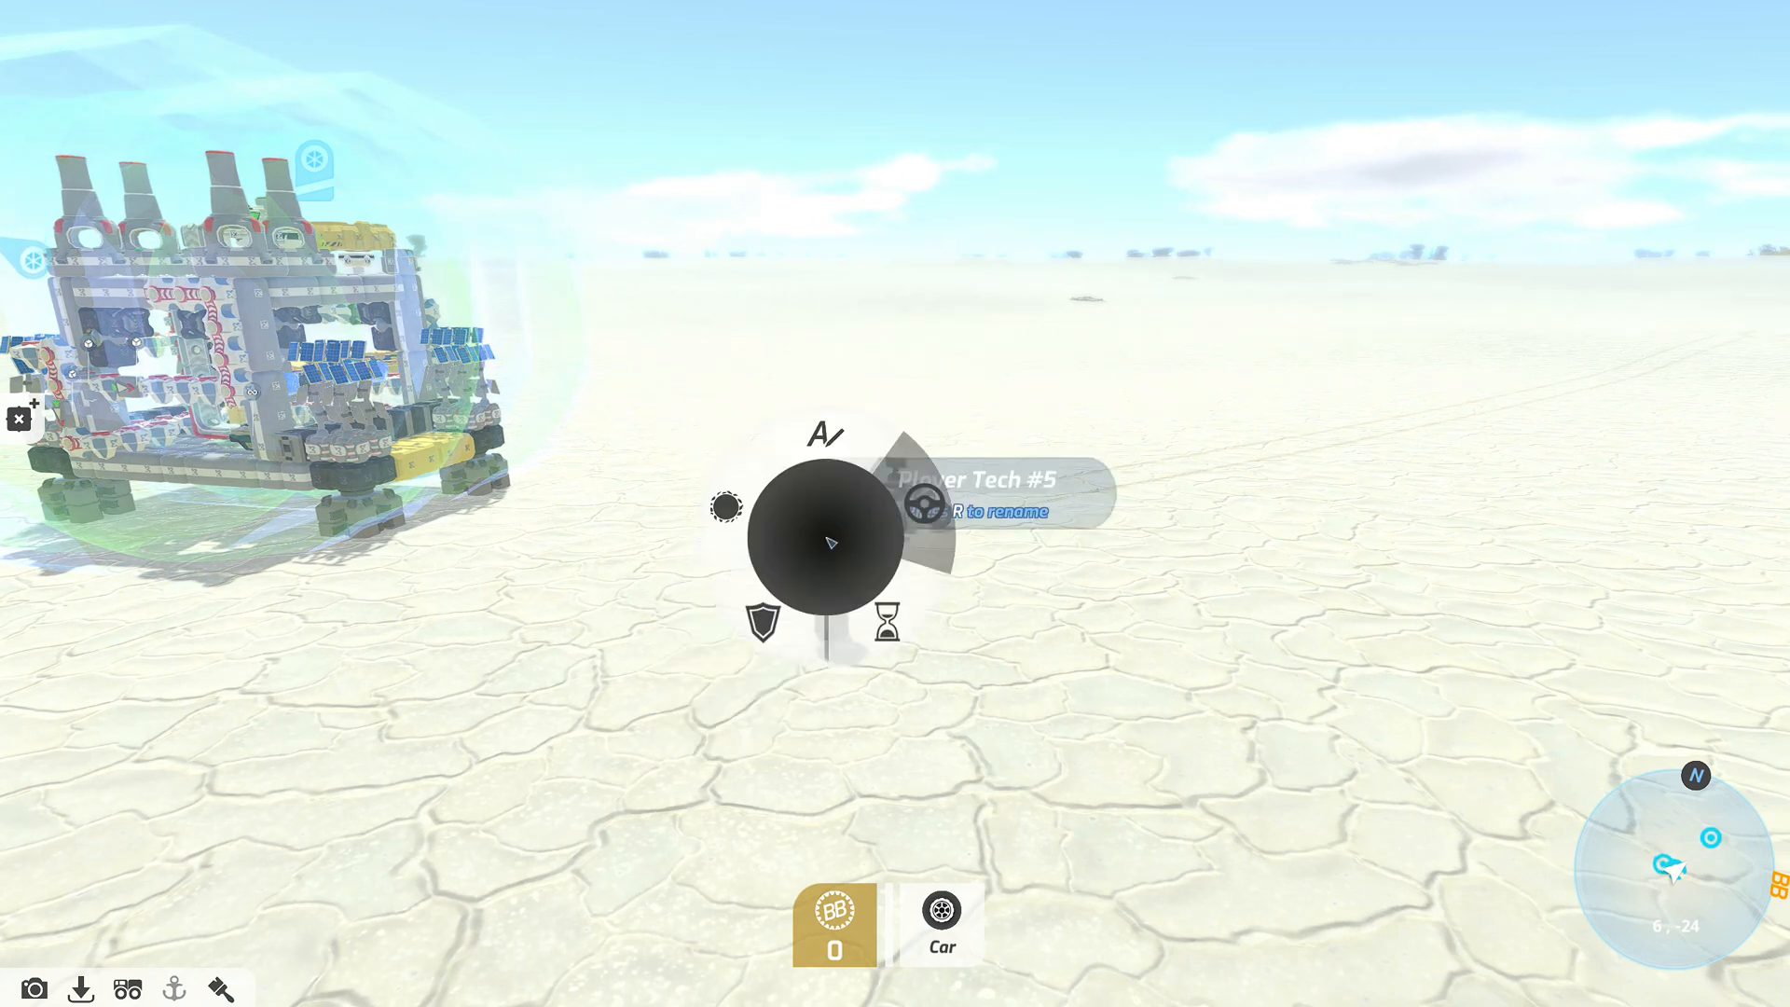
Step: Show the Mods page of the options menu with the Tactical AIs settings
{"action": "left_click", "coordinate": [834, 434]}
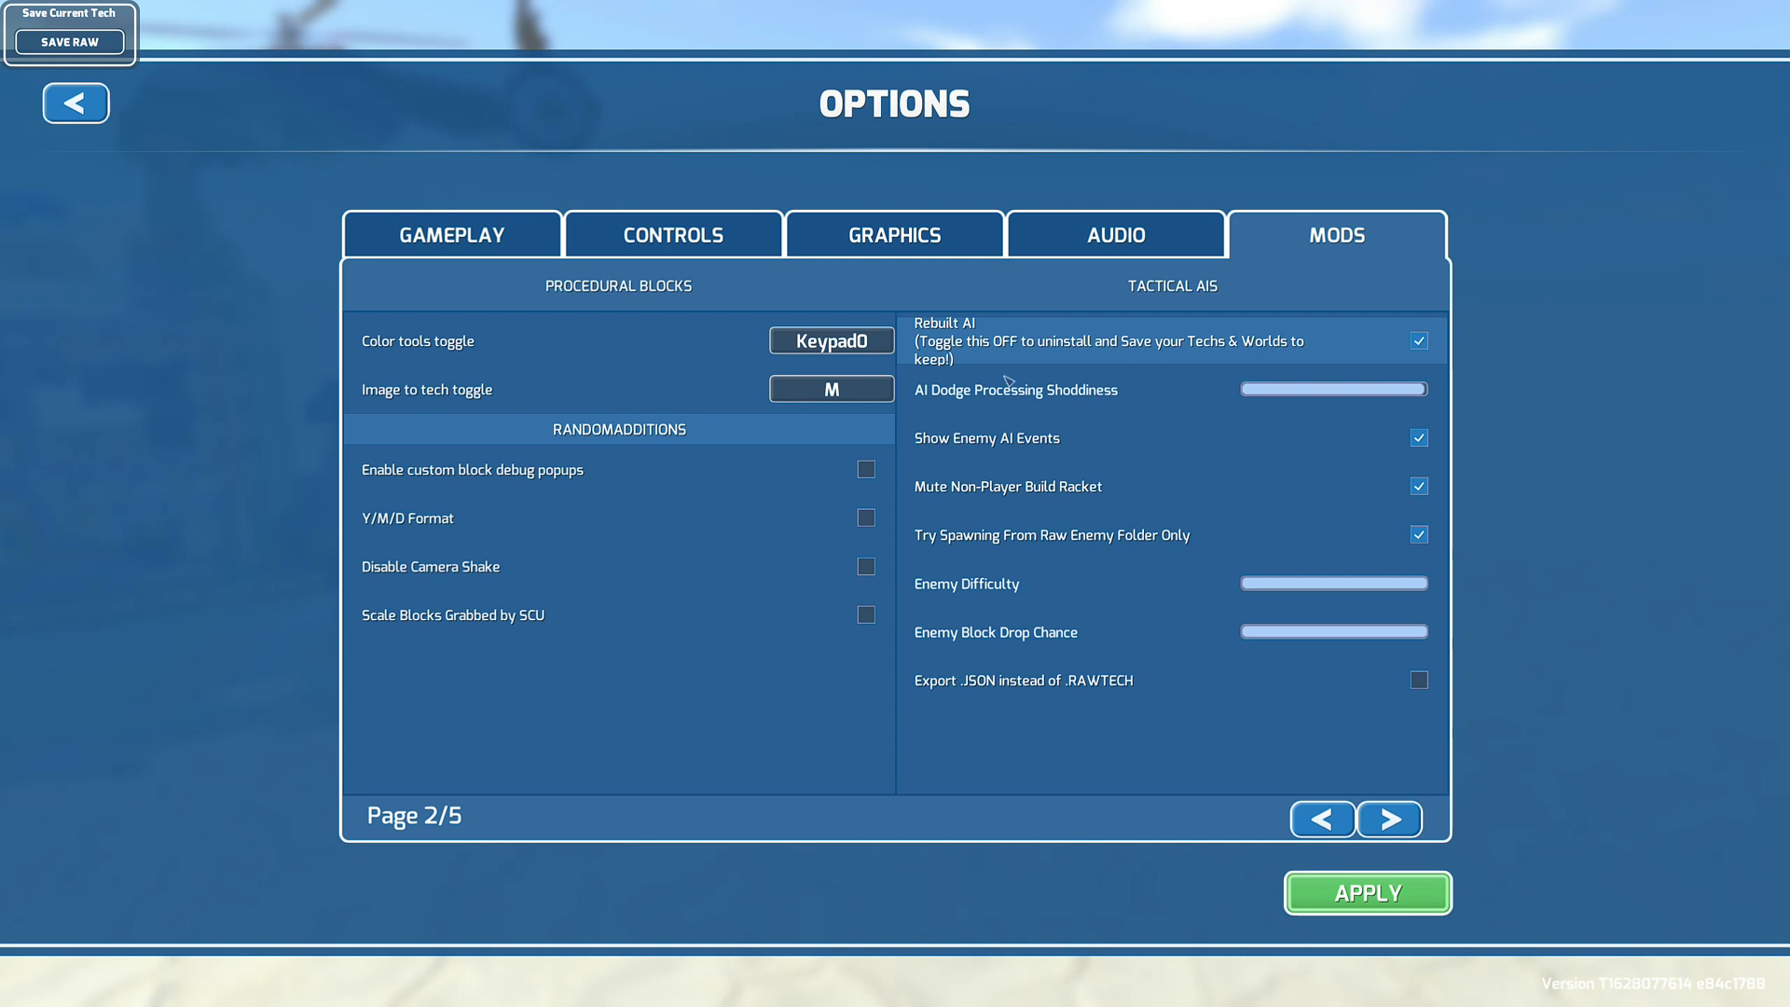
{"action": "mouse_move", "coordinate": [1093, 352]}
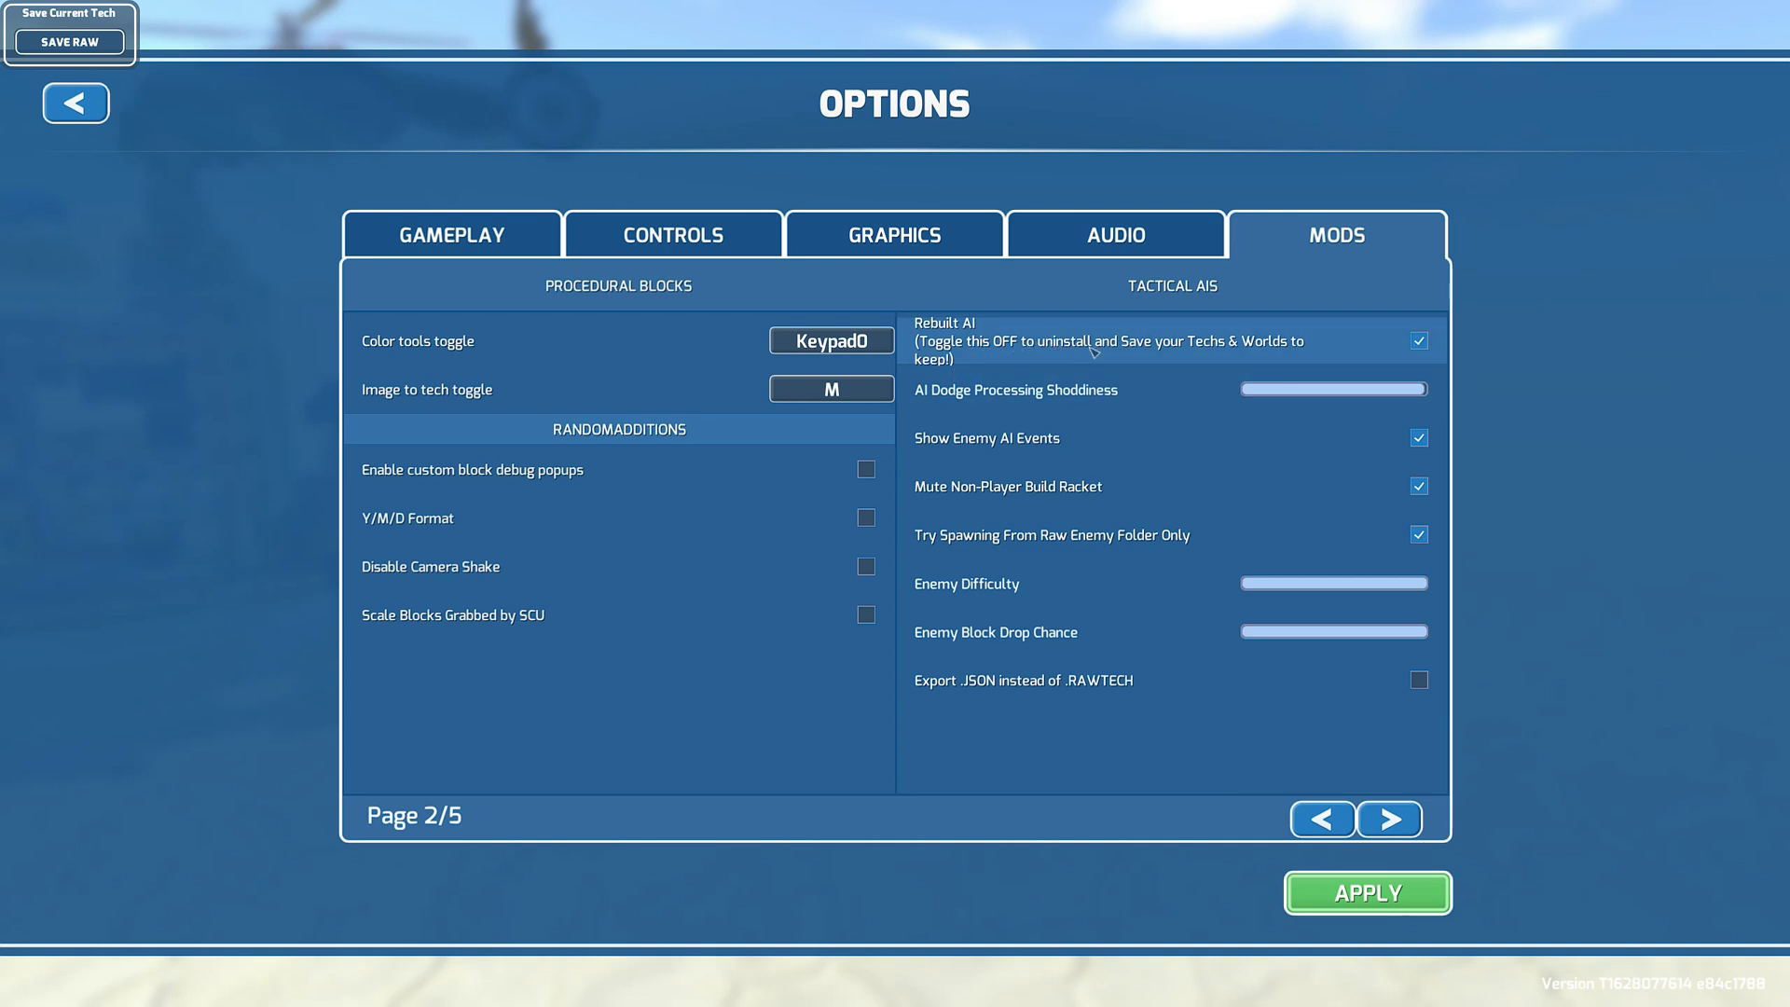
{"action": "mouse_move", "coordinate": [1227, 353]}
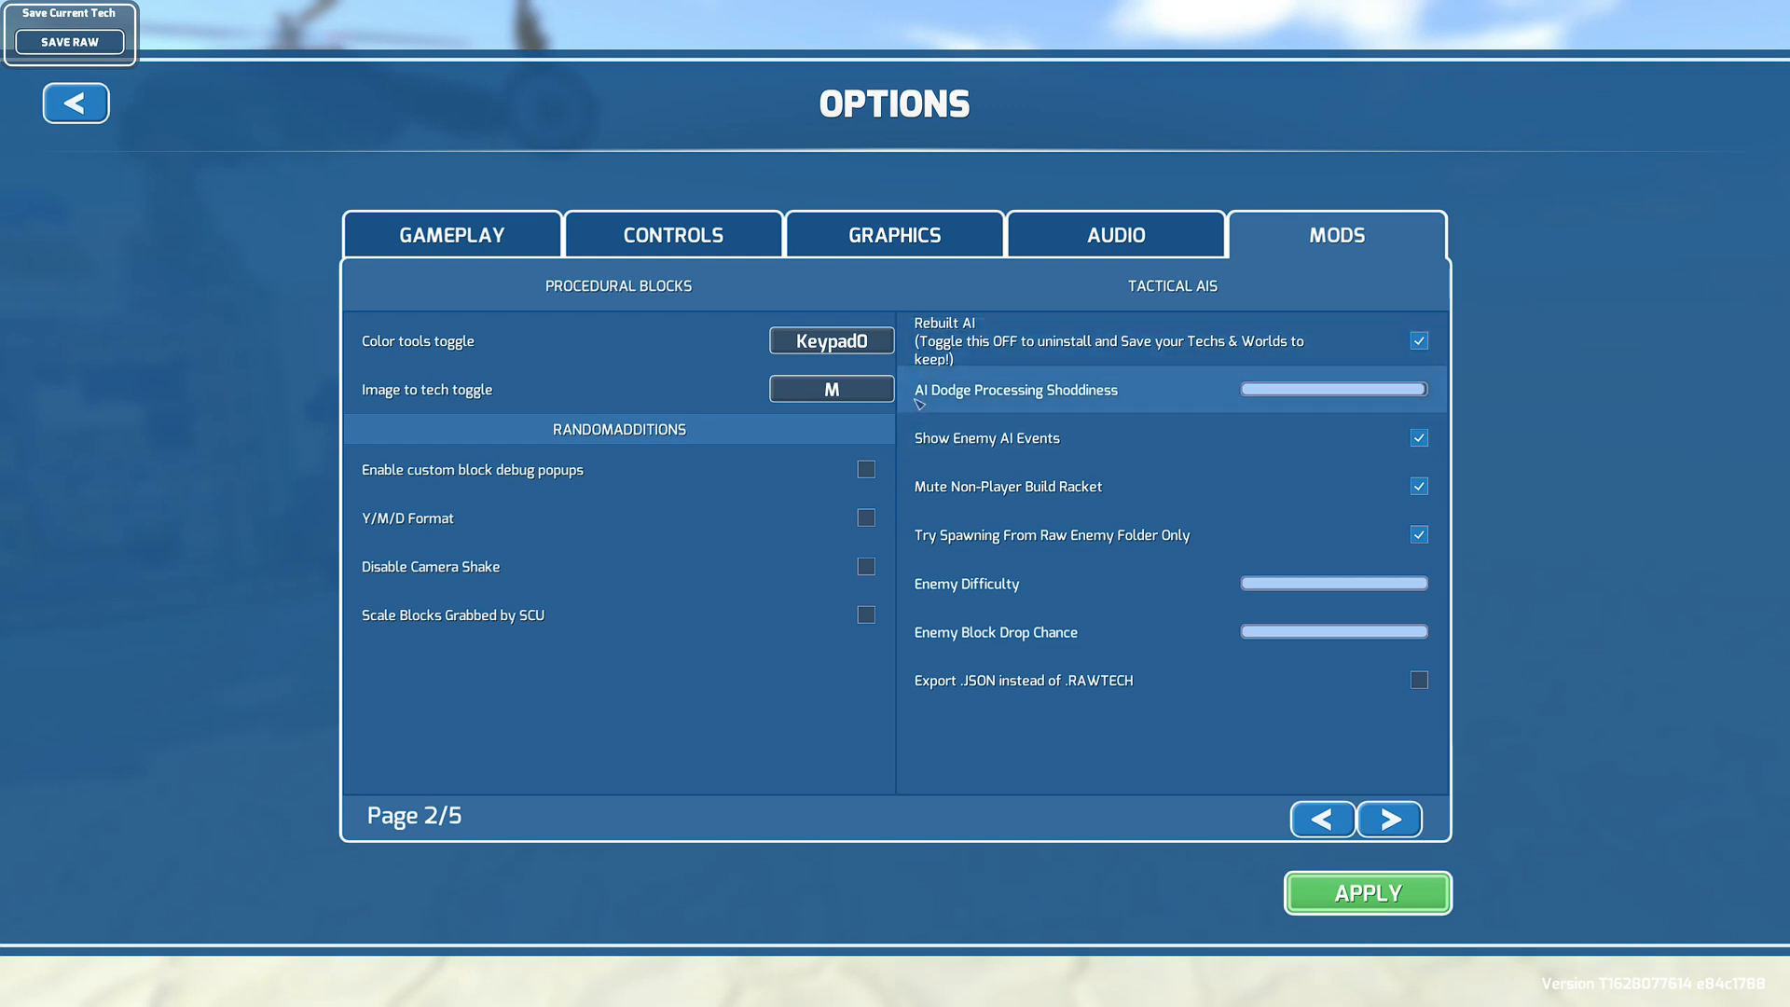
{"action": "mouse_move", "coordinate": [1079, 408]}
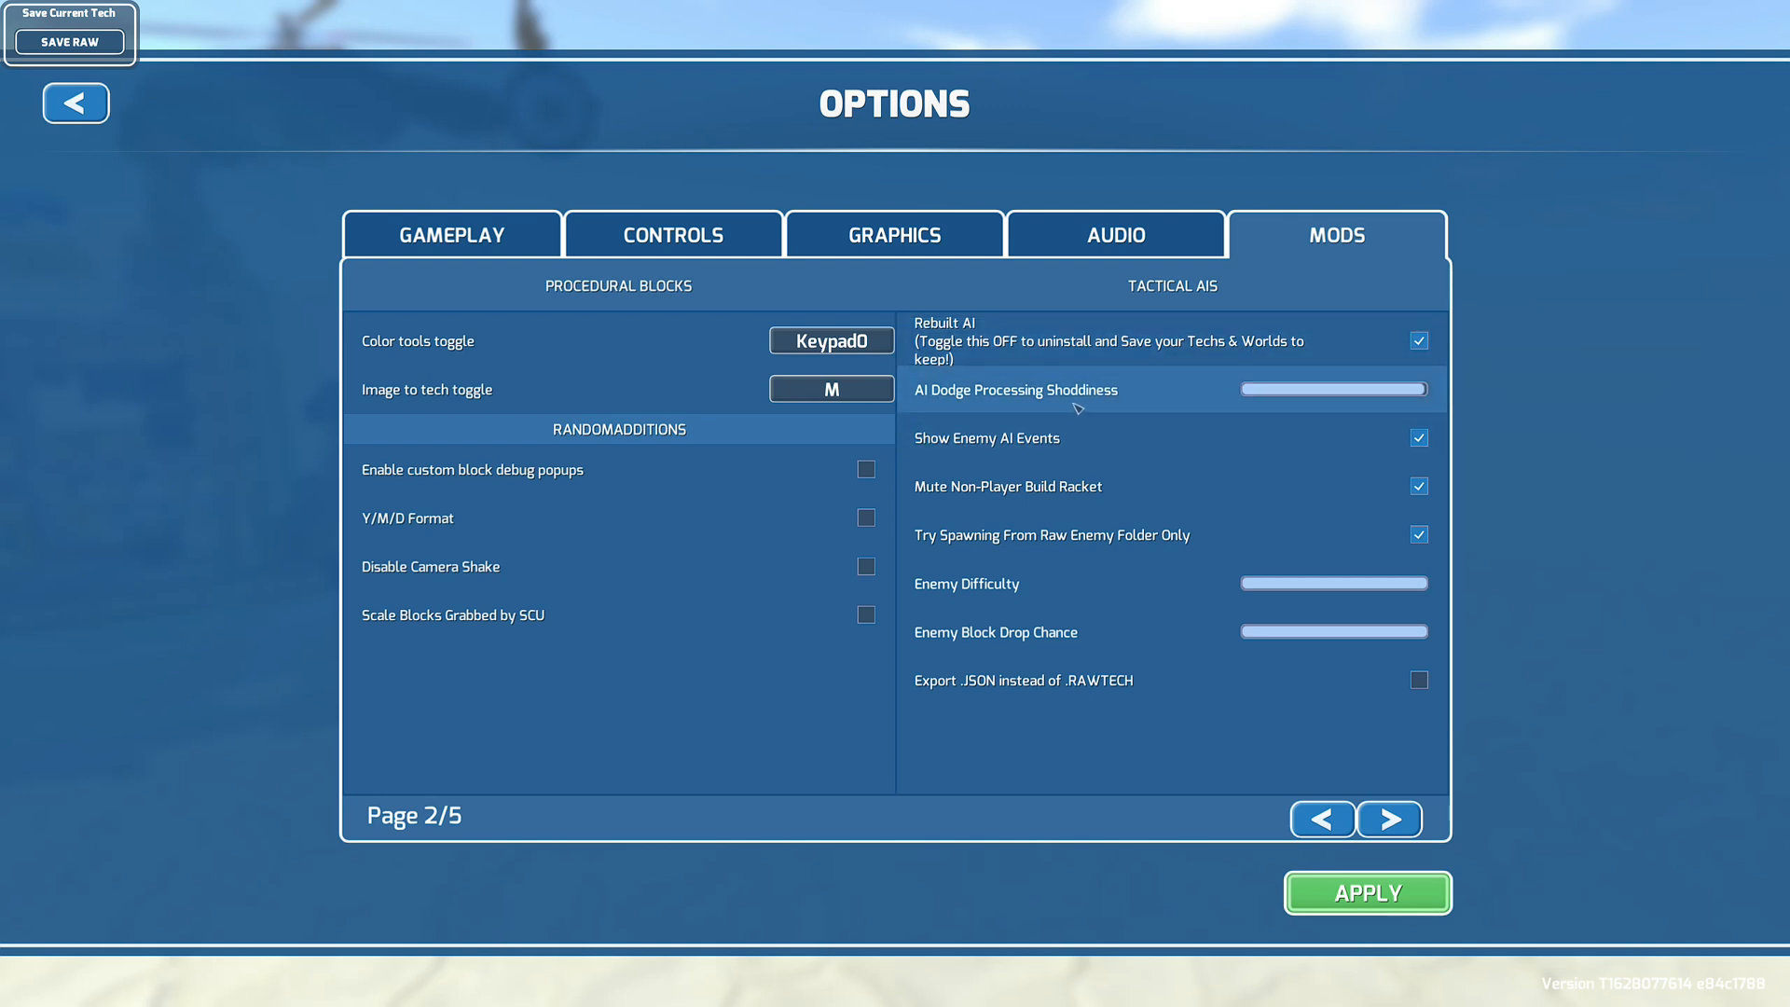
{"action": "mouse_move", "coordinate": [957, 446]}
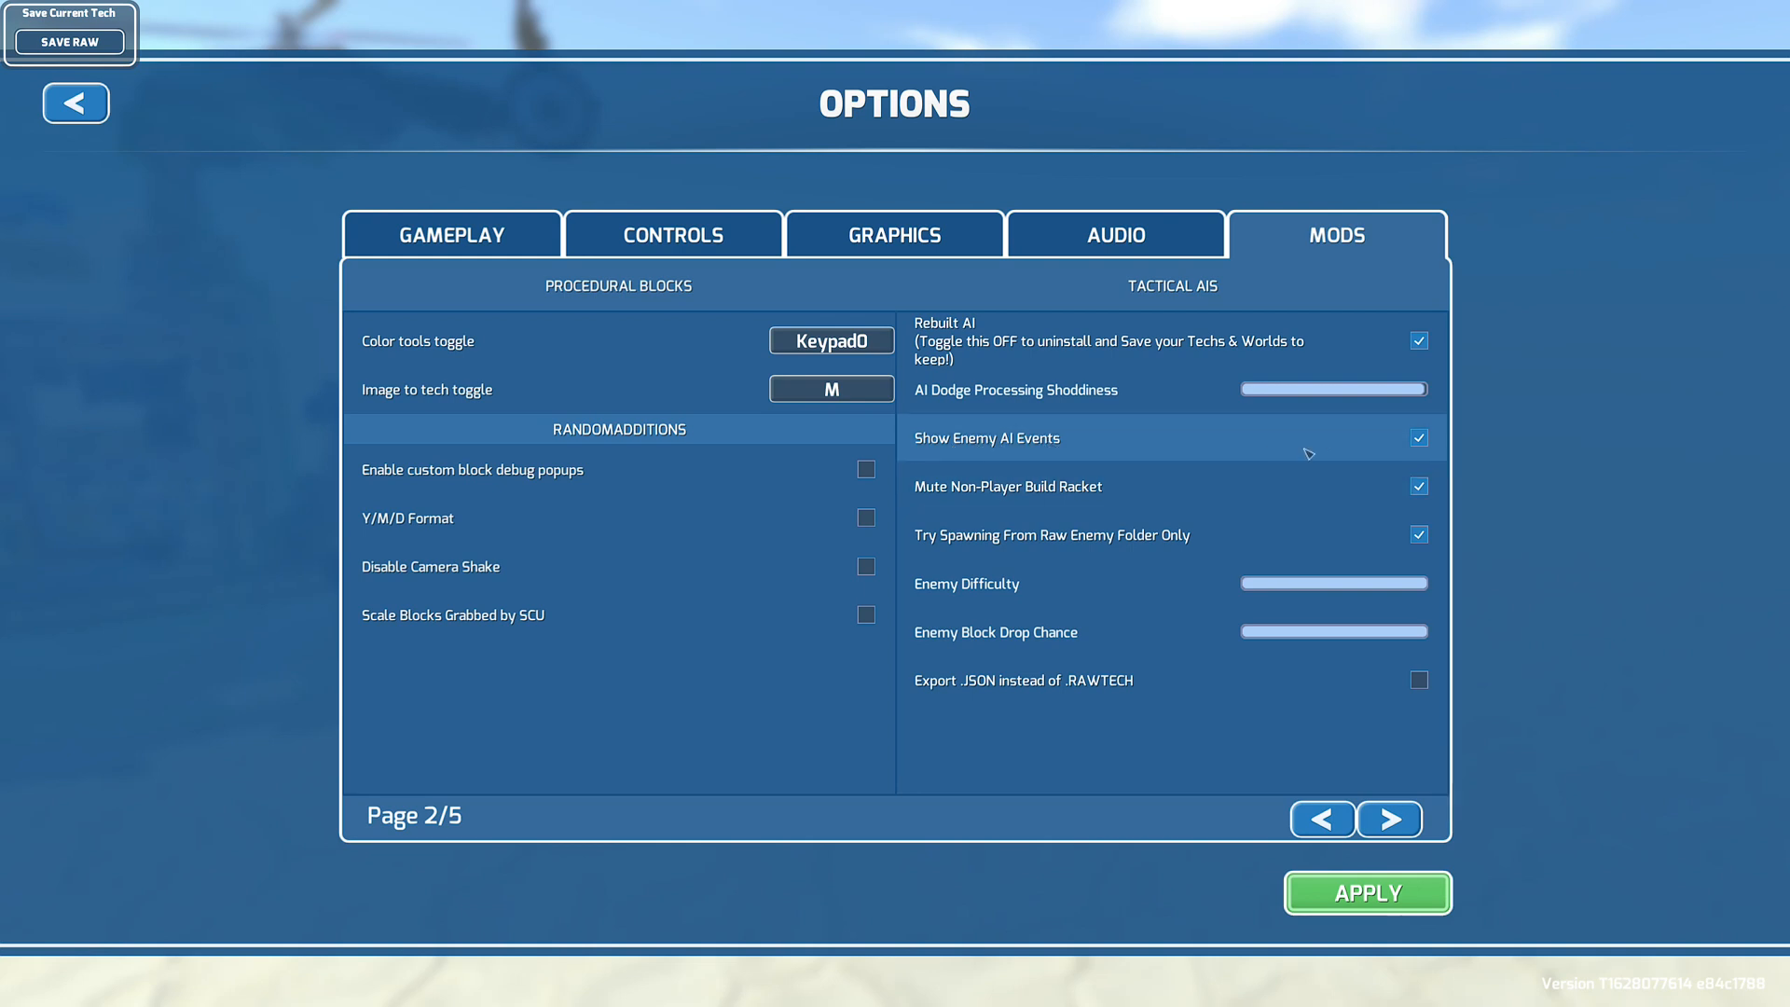
{"action": "mouse_move", "coordinate": [1423, 341]}
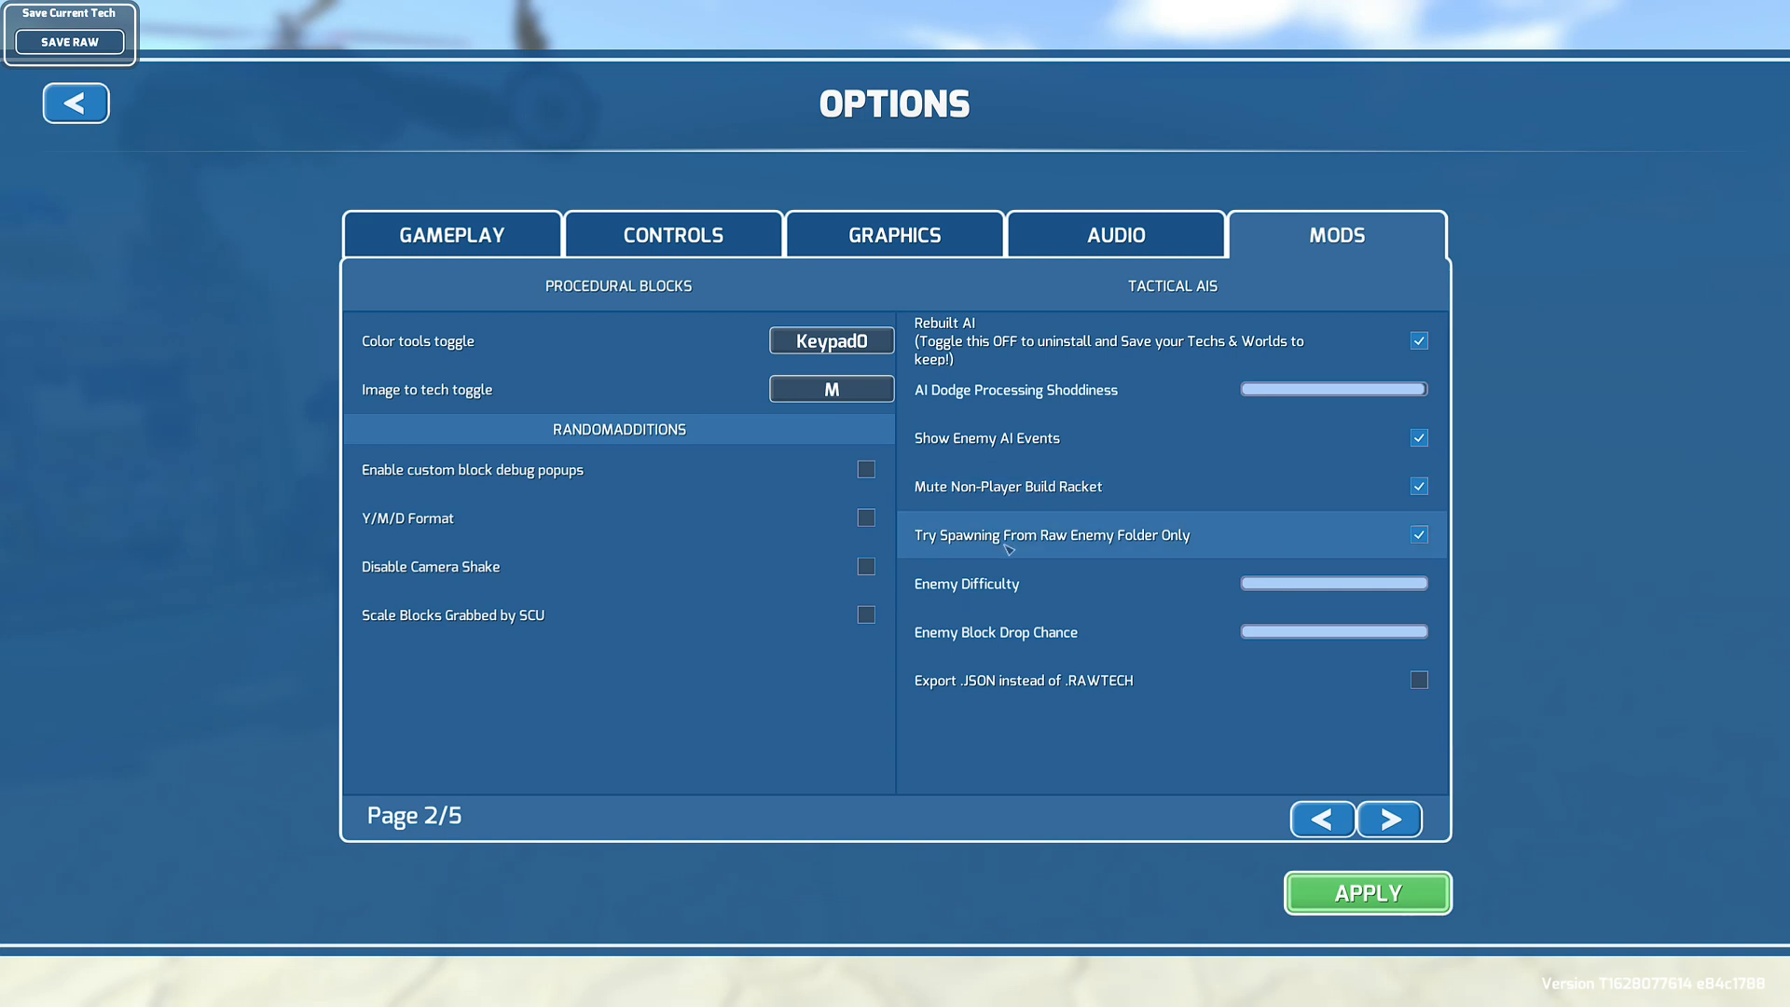
{"action": "mouse_move", "coordinate": [1084, 560]}
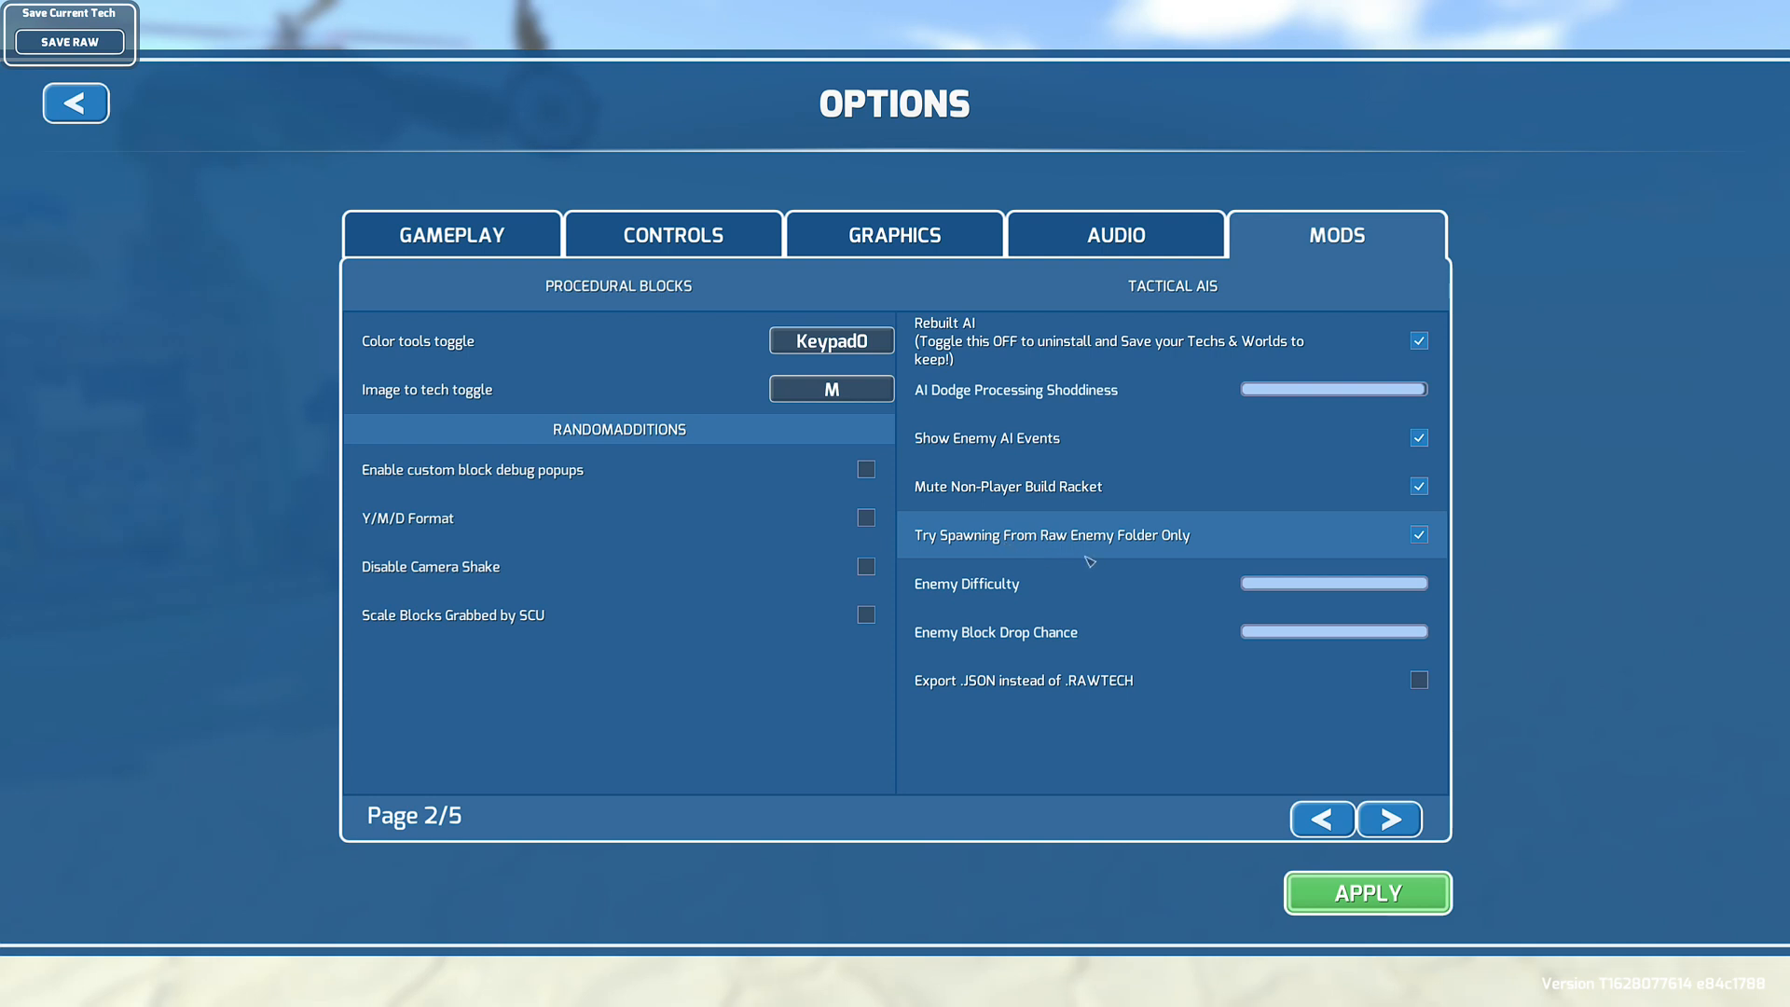
{"action": "mouse_move", "coordinate": [933, 604]}
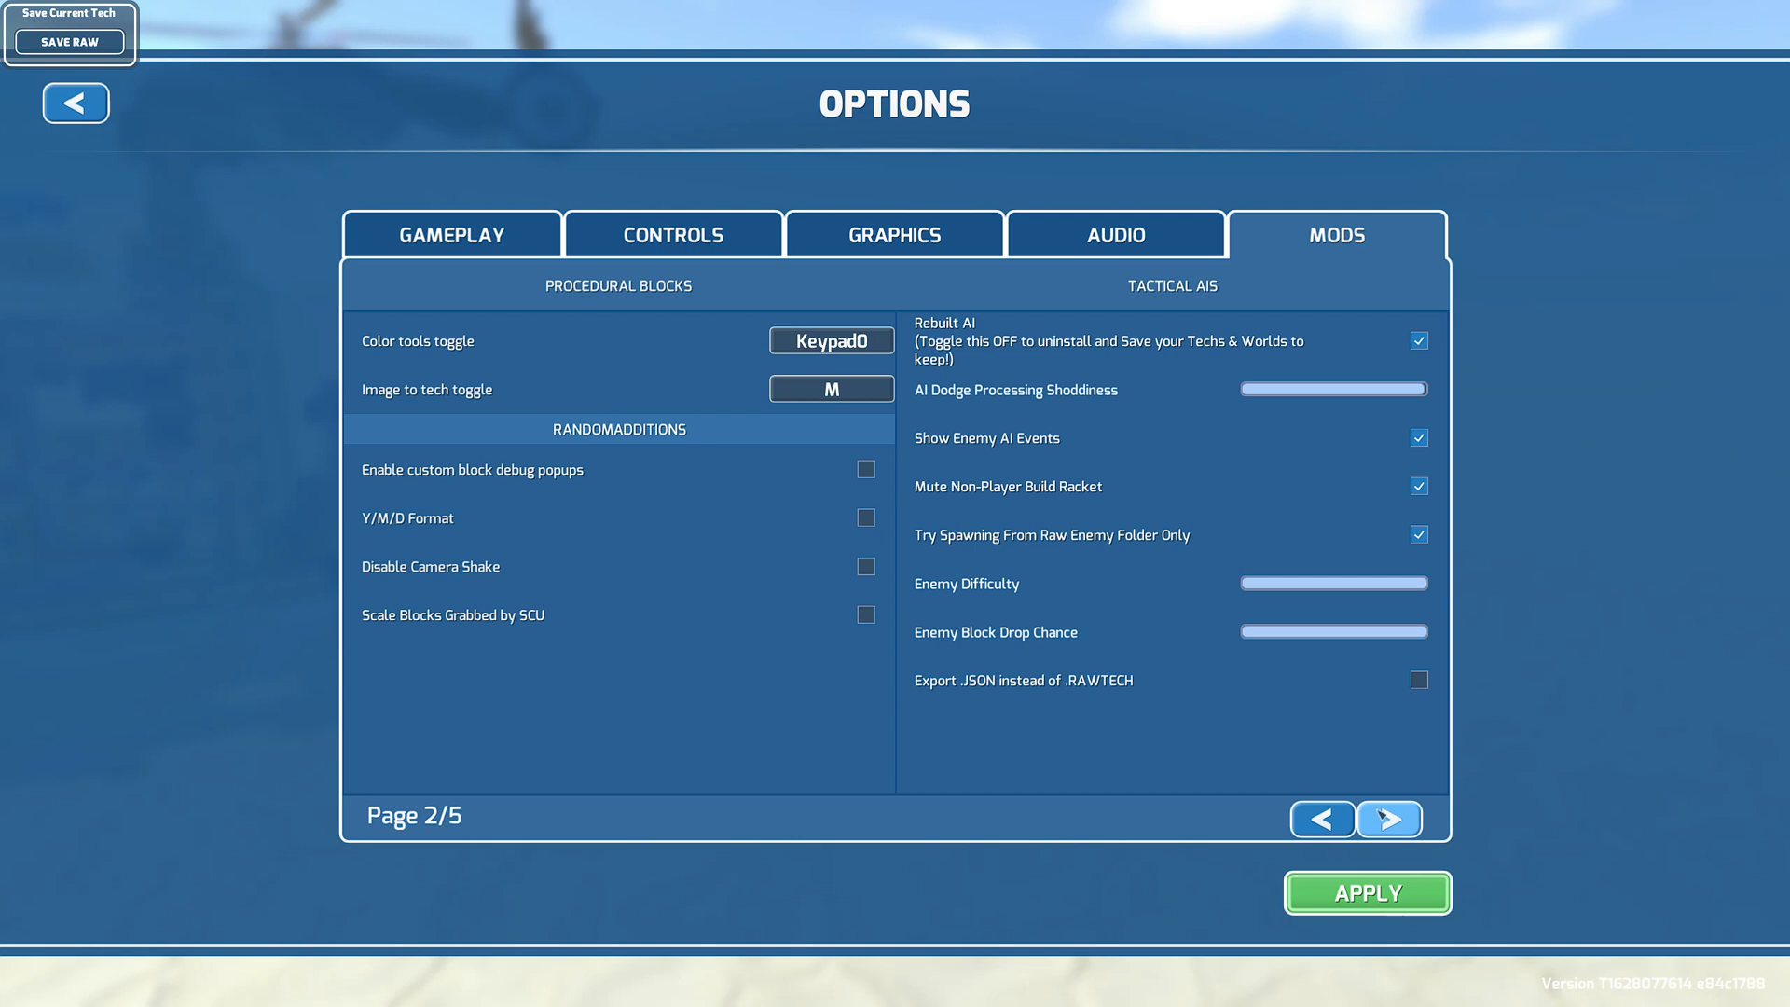
Step: Advance the Mods settings to page 3/5 for enemy general and populator options
{"action": "left_click", "coordinate": [1389, 819]}
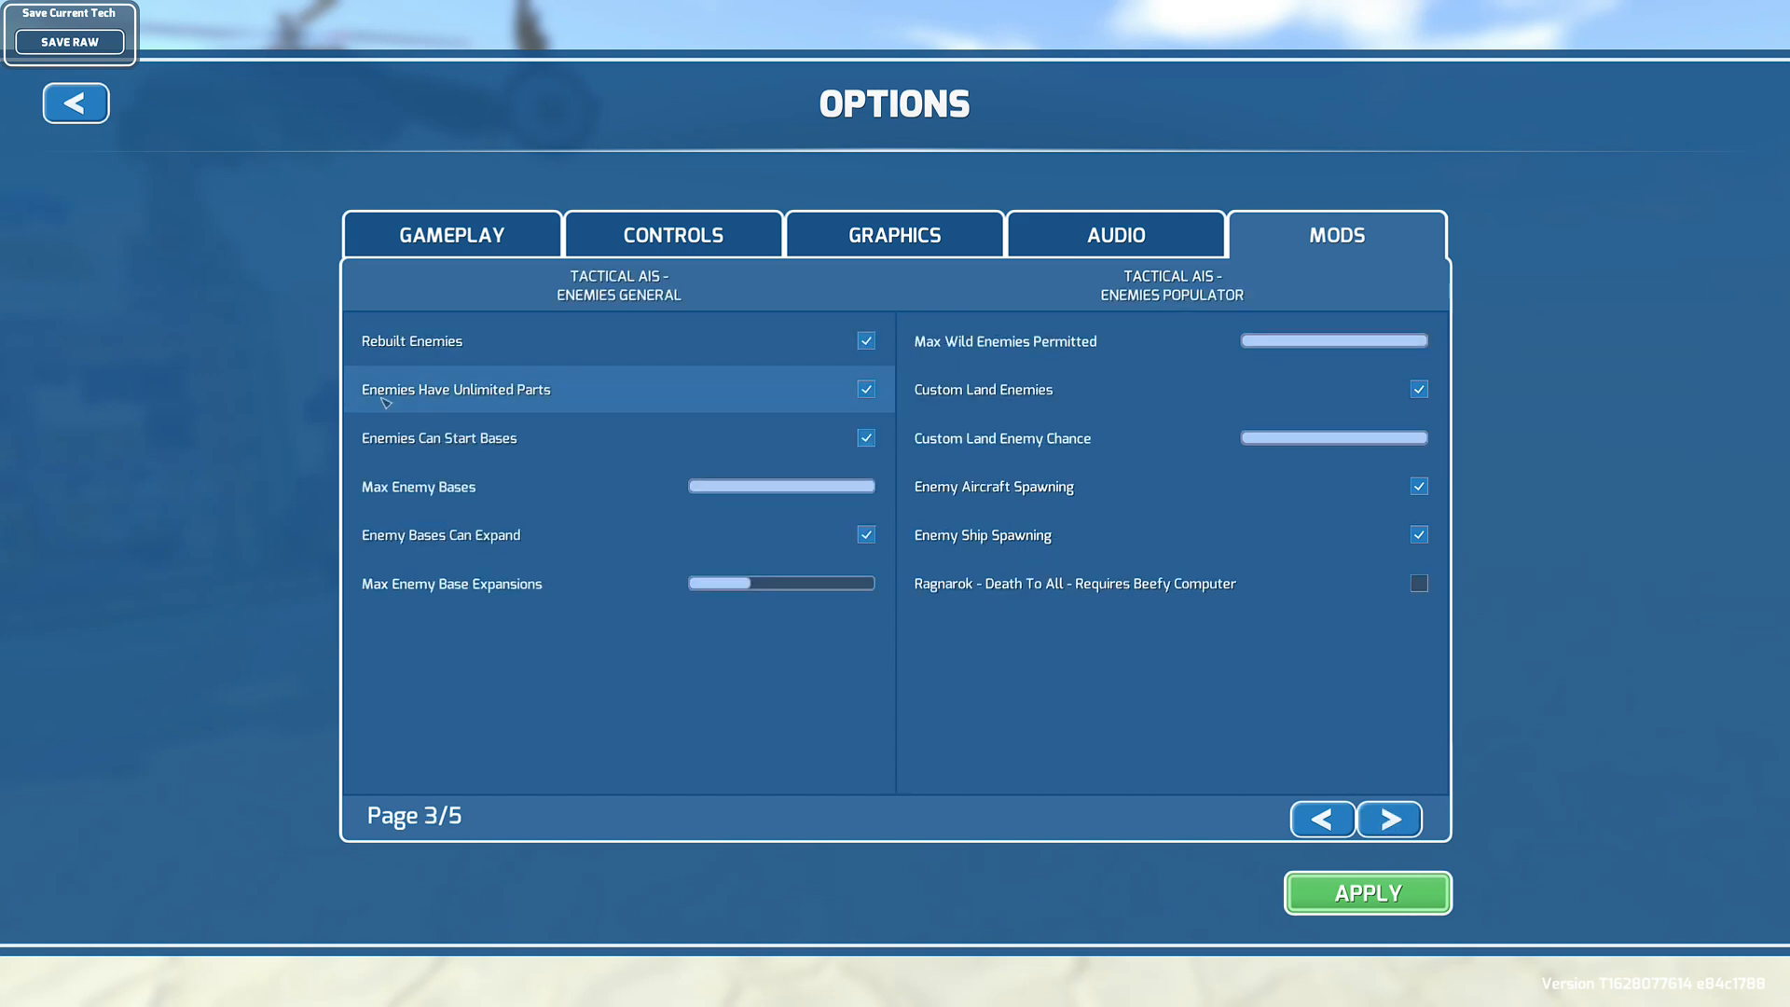
{"action": "mouse_move", "coordinate": [438, 438]}
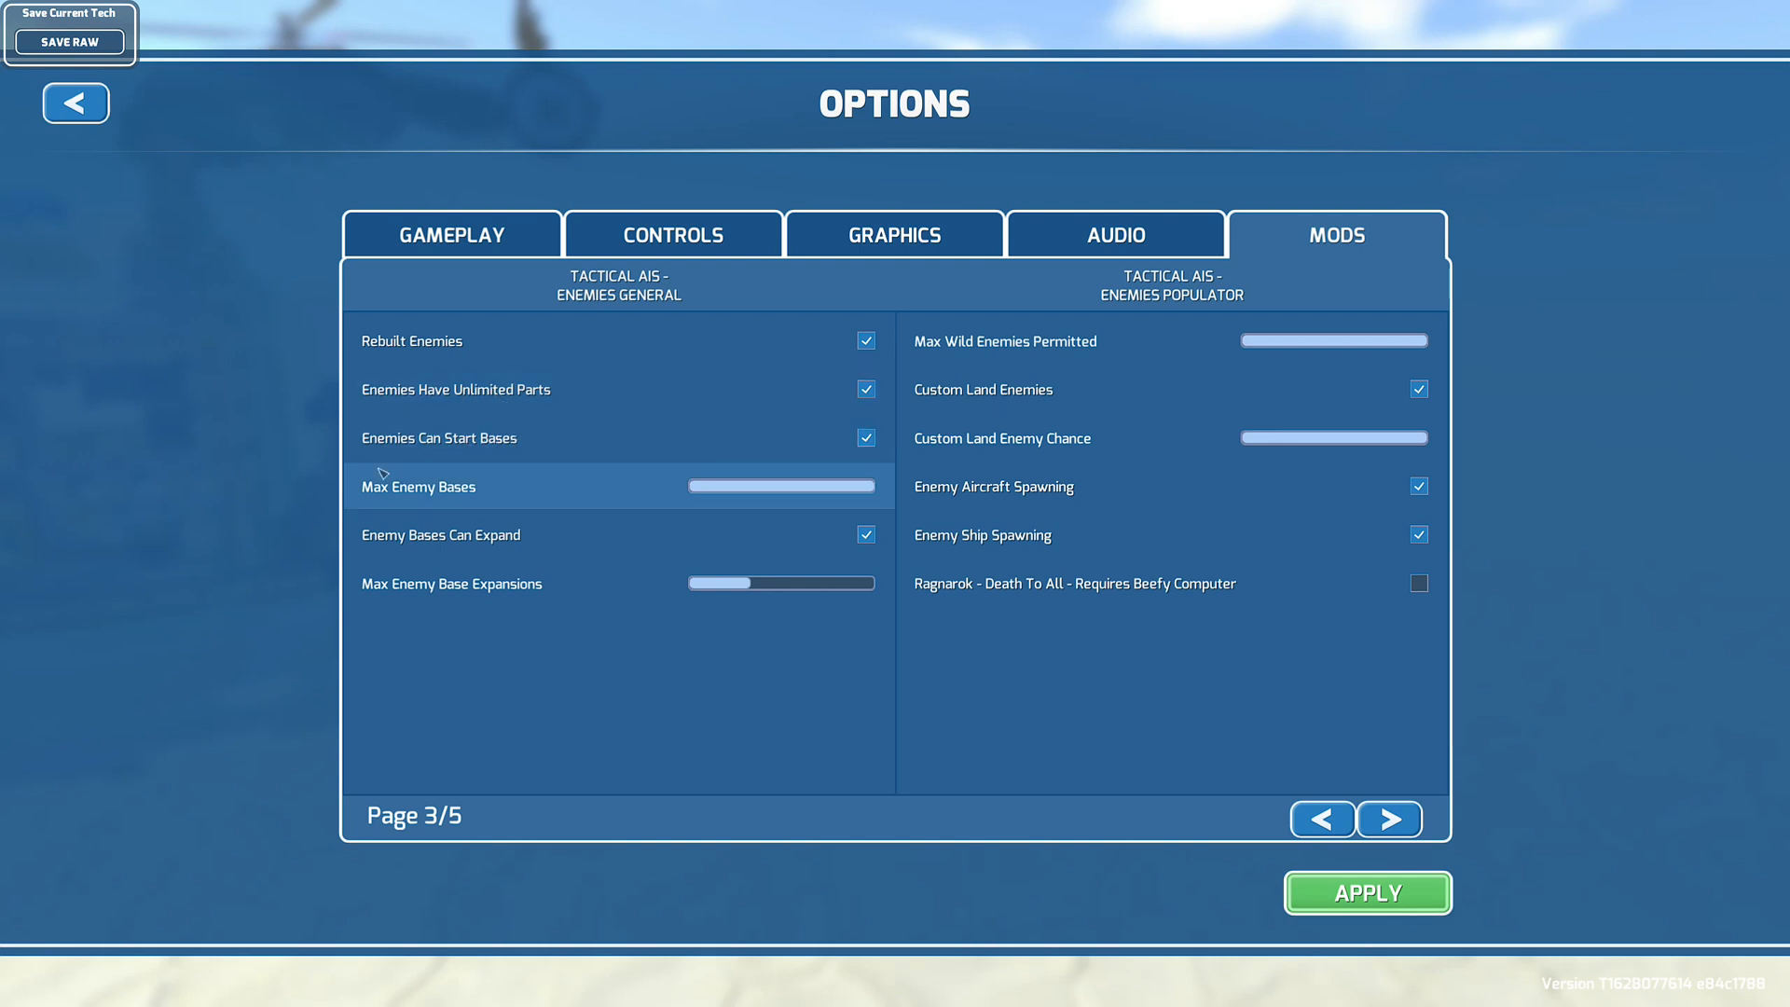
{"action": "mouse_move", "coordinate": [411, 535]}
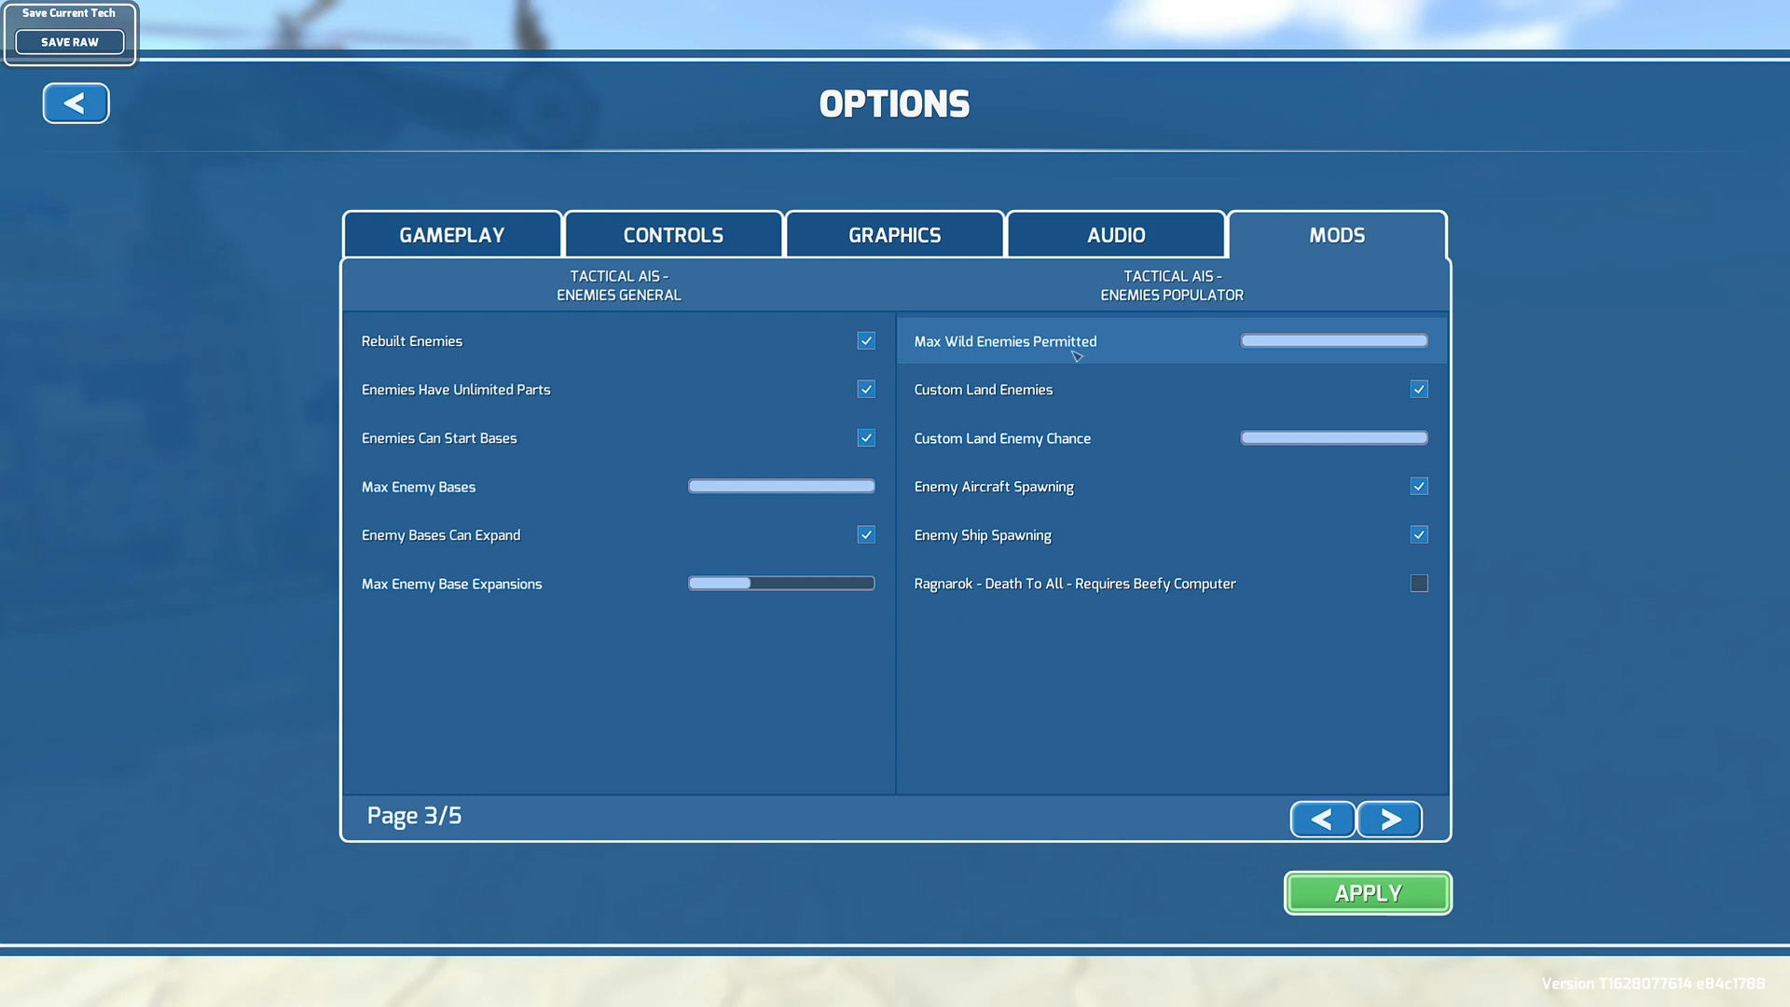
{"action": "mouse_move", "coordinate": [986, 440]}
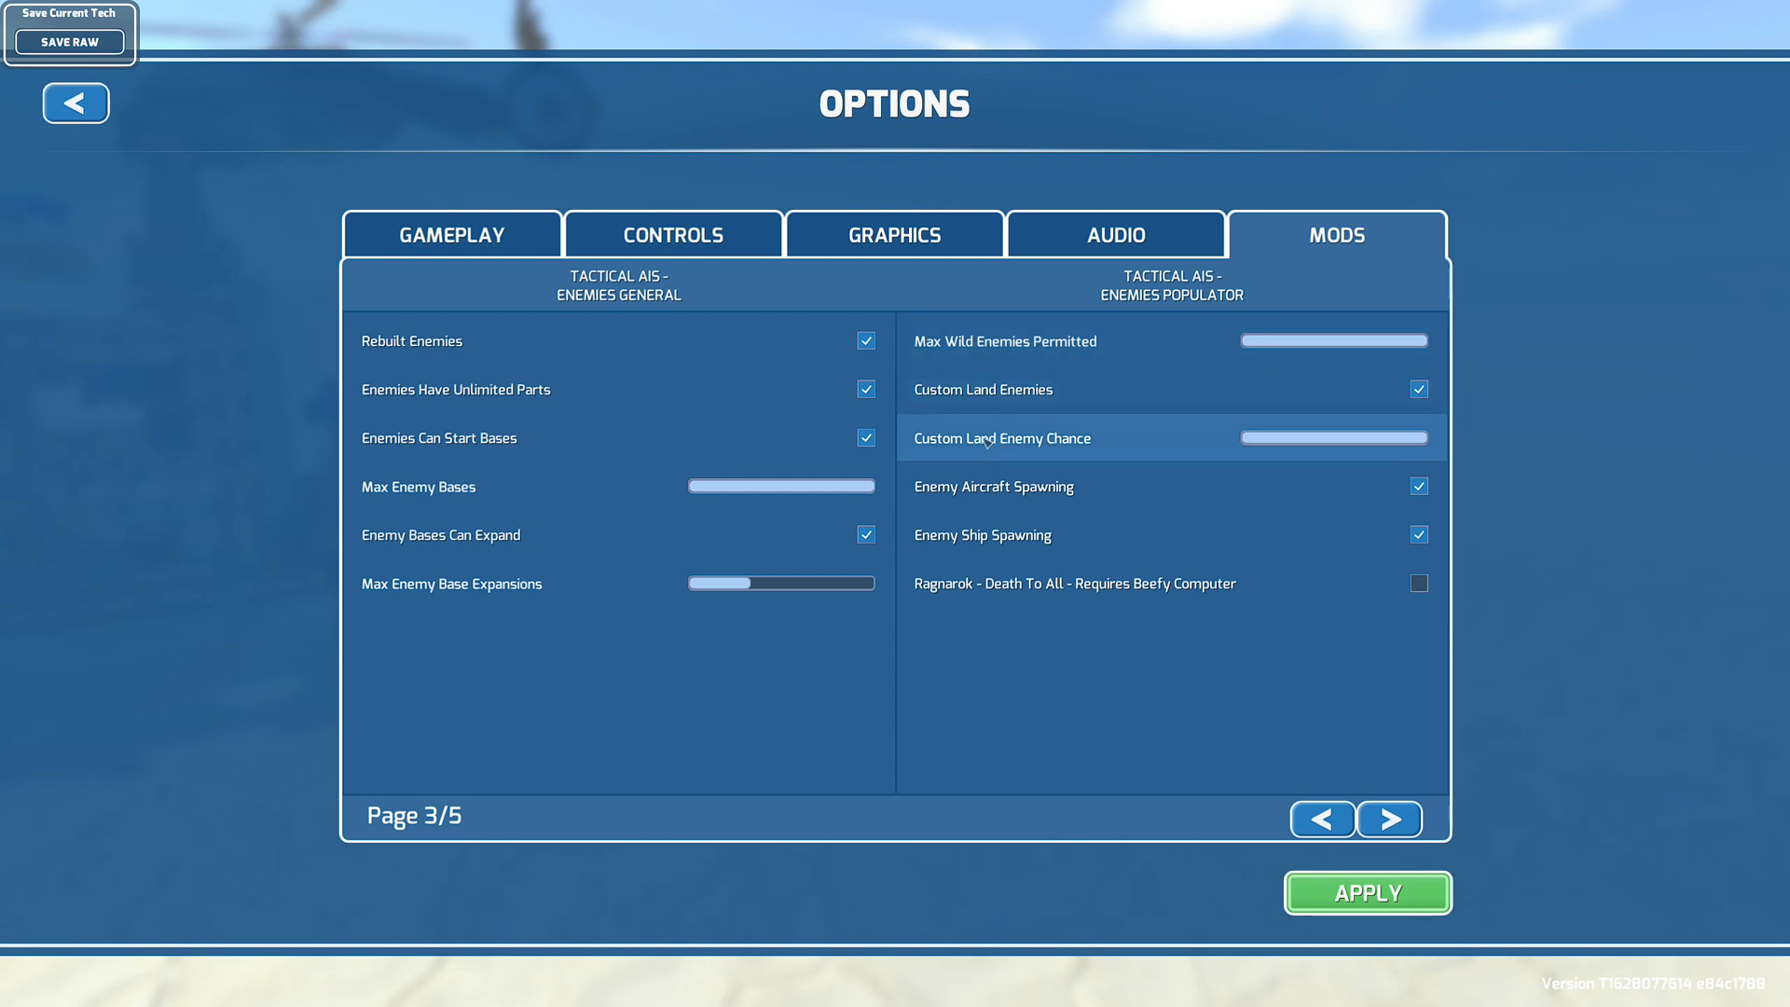
{"action": "mouse_move", "coordinate": [991, 448]}
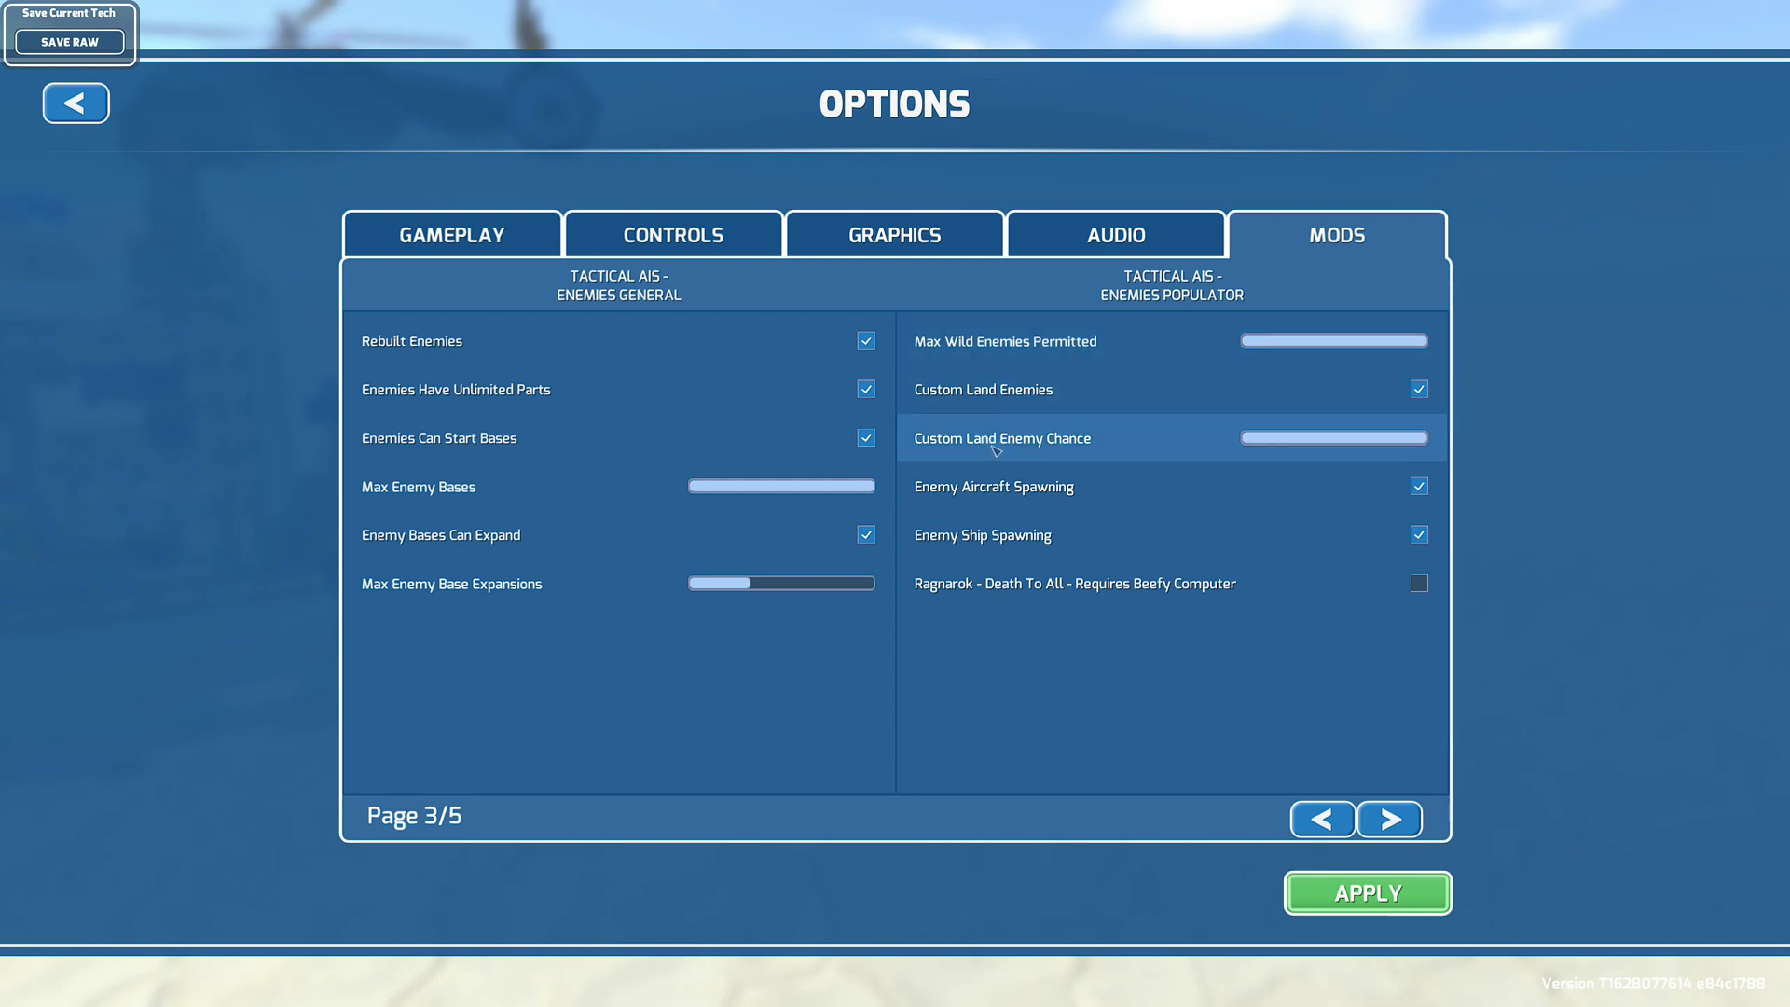
{"action": "mouse_move", "coordinate": [993, 487]}
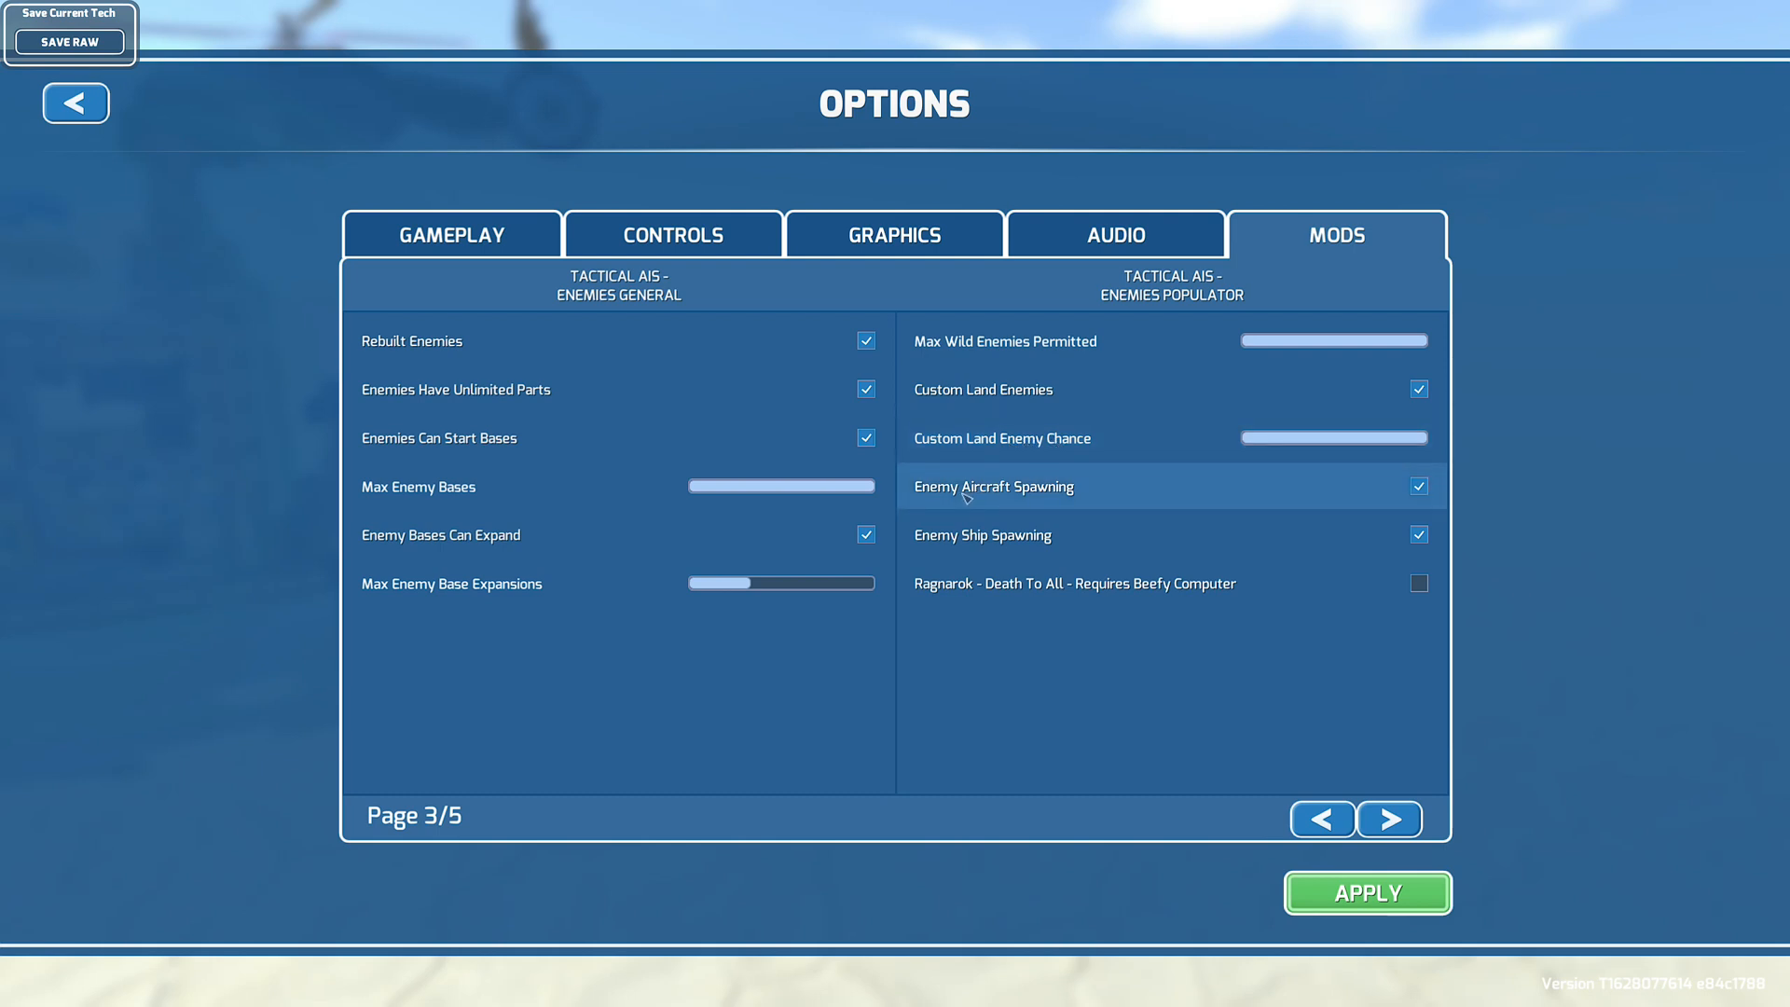
{"action": "mouse_move", "coordinate": [1047, 519]}
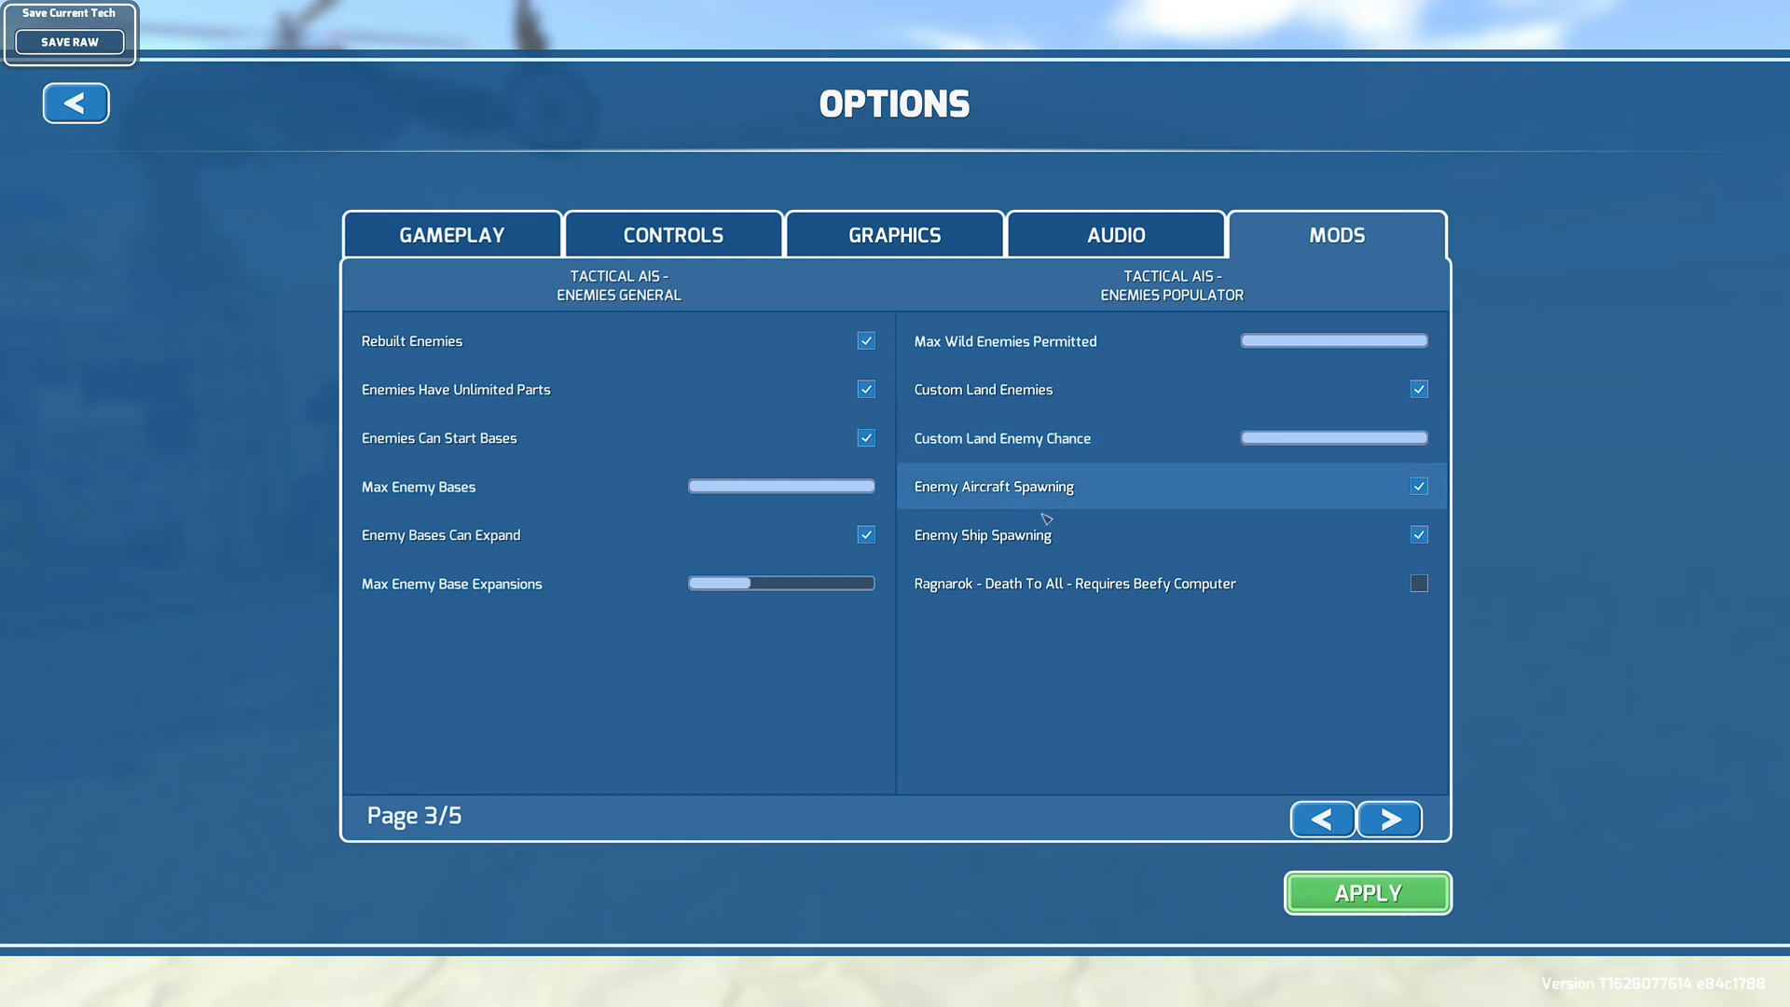
{"action": "mouse_move", "coordinate": [1288, 765]}
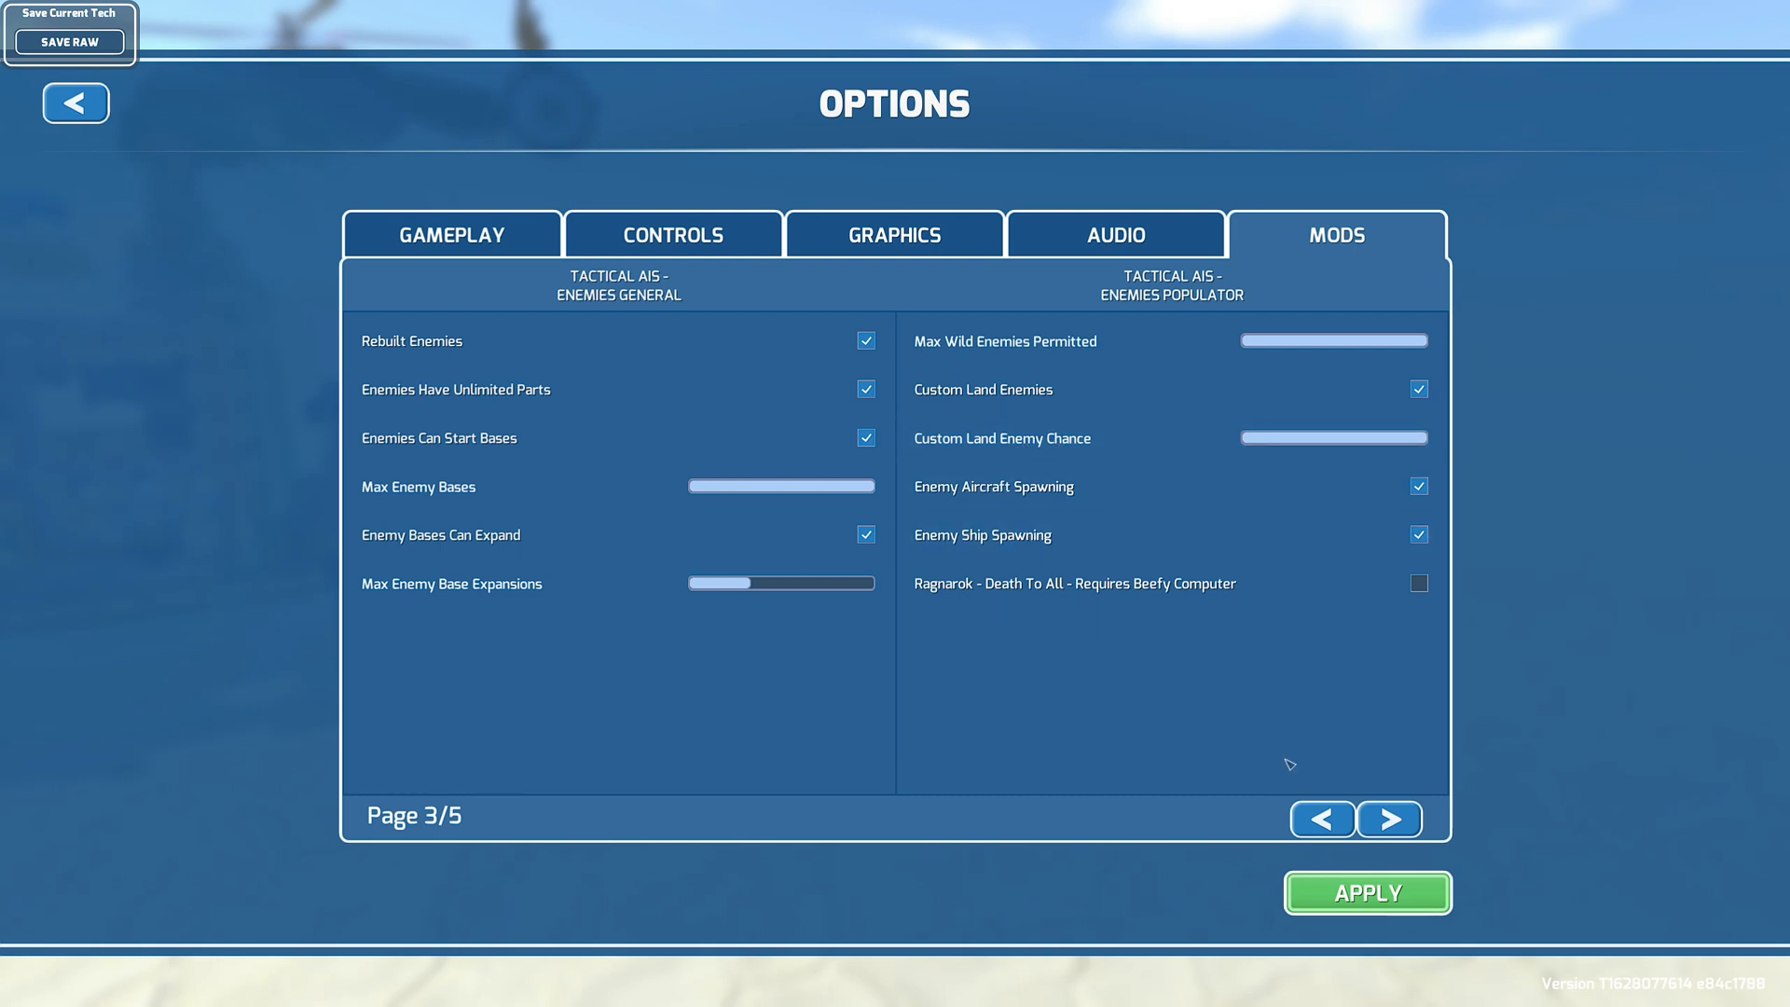
{"action": "left_click", "coordinate": [1388, 820]}
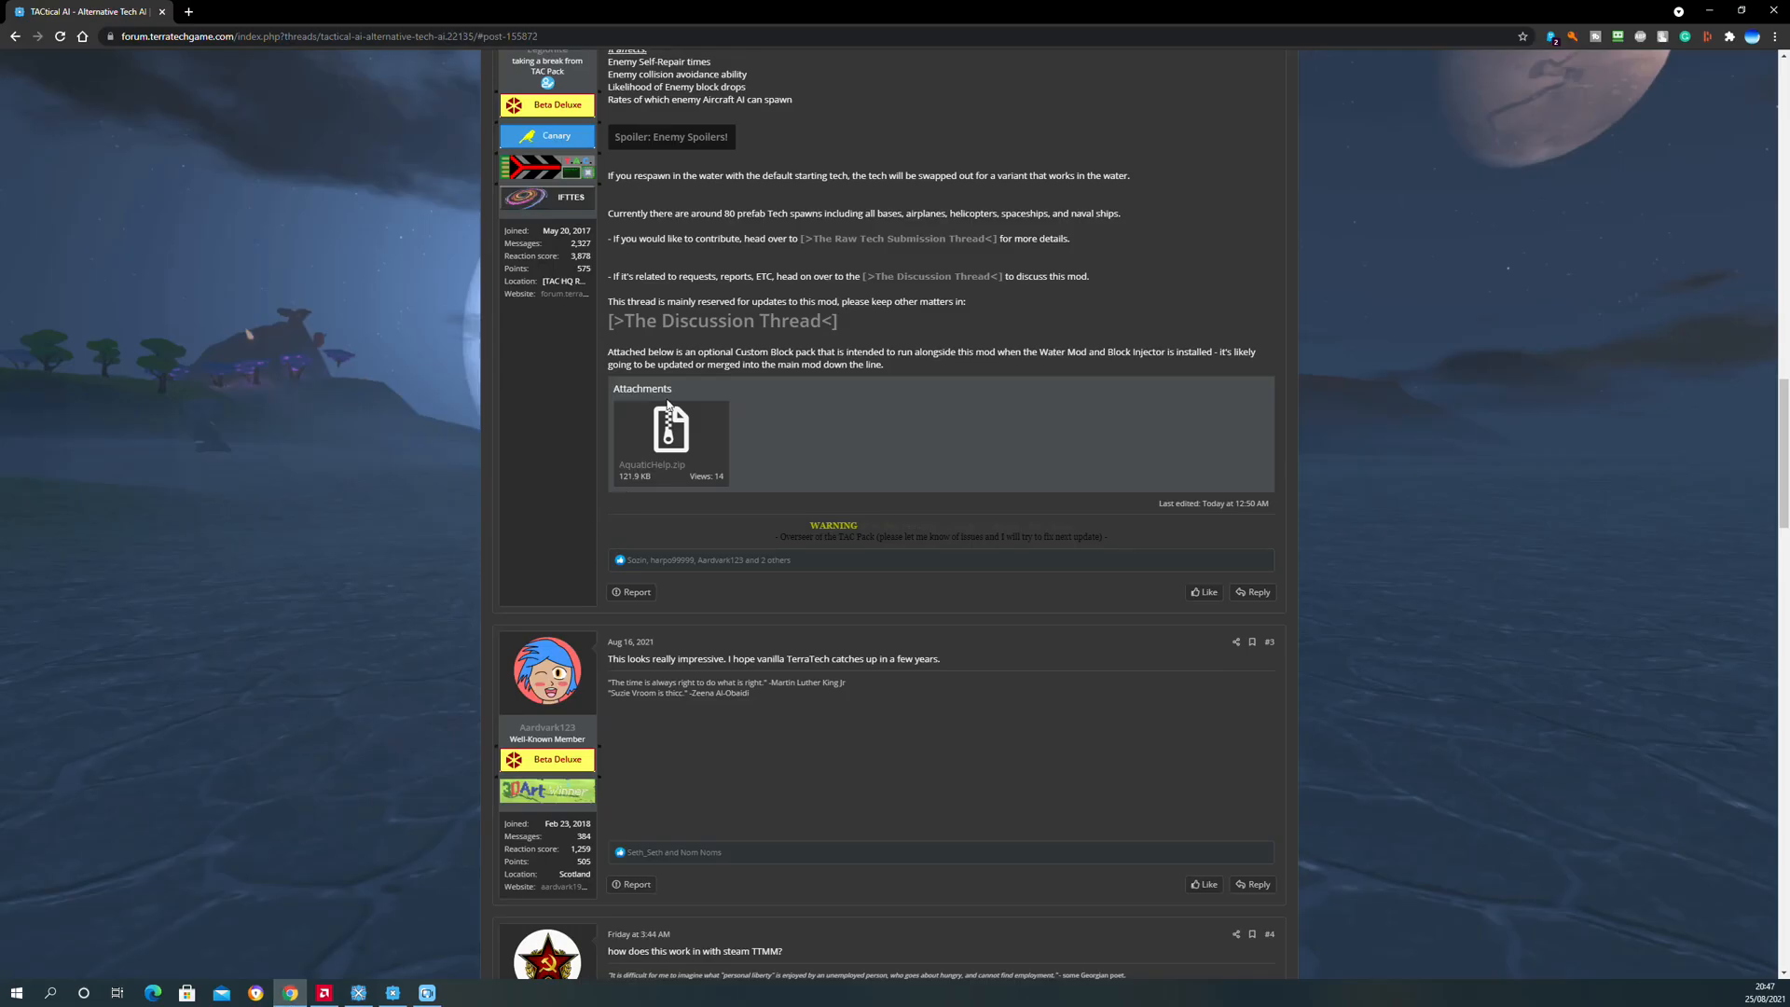
Step: Scroll to the AquaticHelp.zip attachment and zoom the forum page back to 110%
{"action": "scroll", "scroll_direction": "up", "scroll_amount": 3}
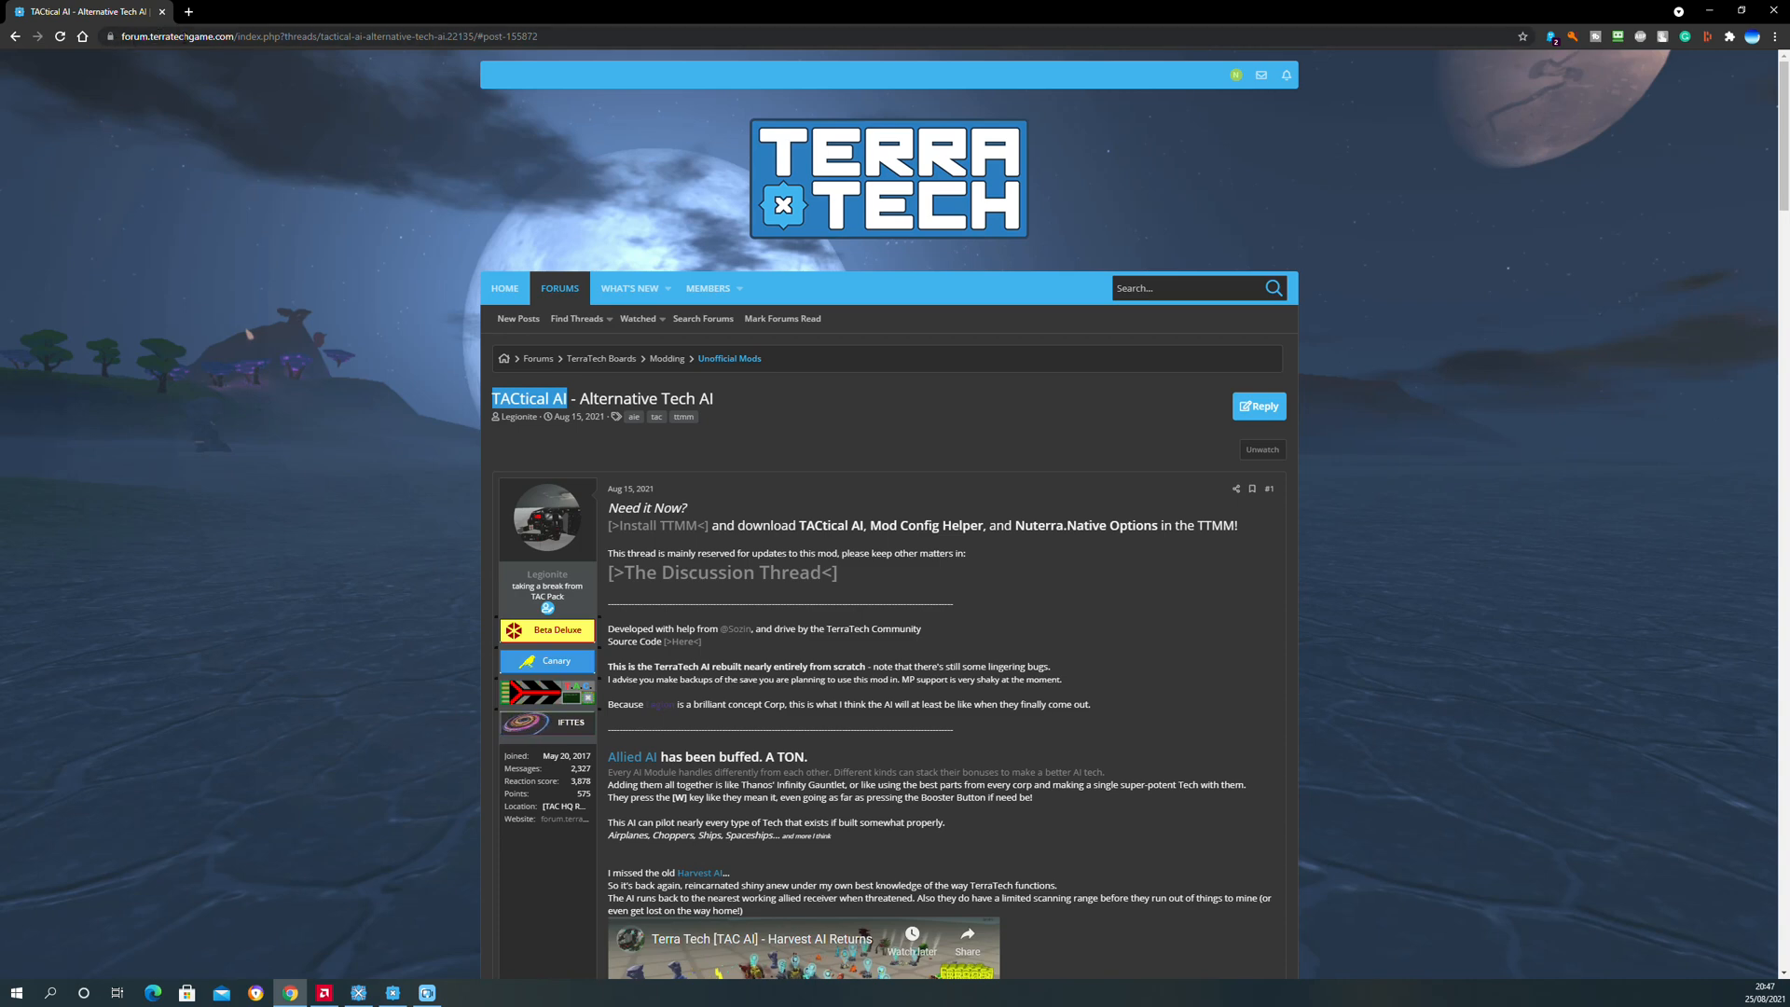
{"action": "scroll", "scroll_direction": "down", "scroll_amount": 3}
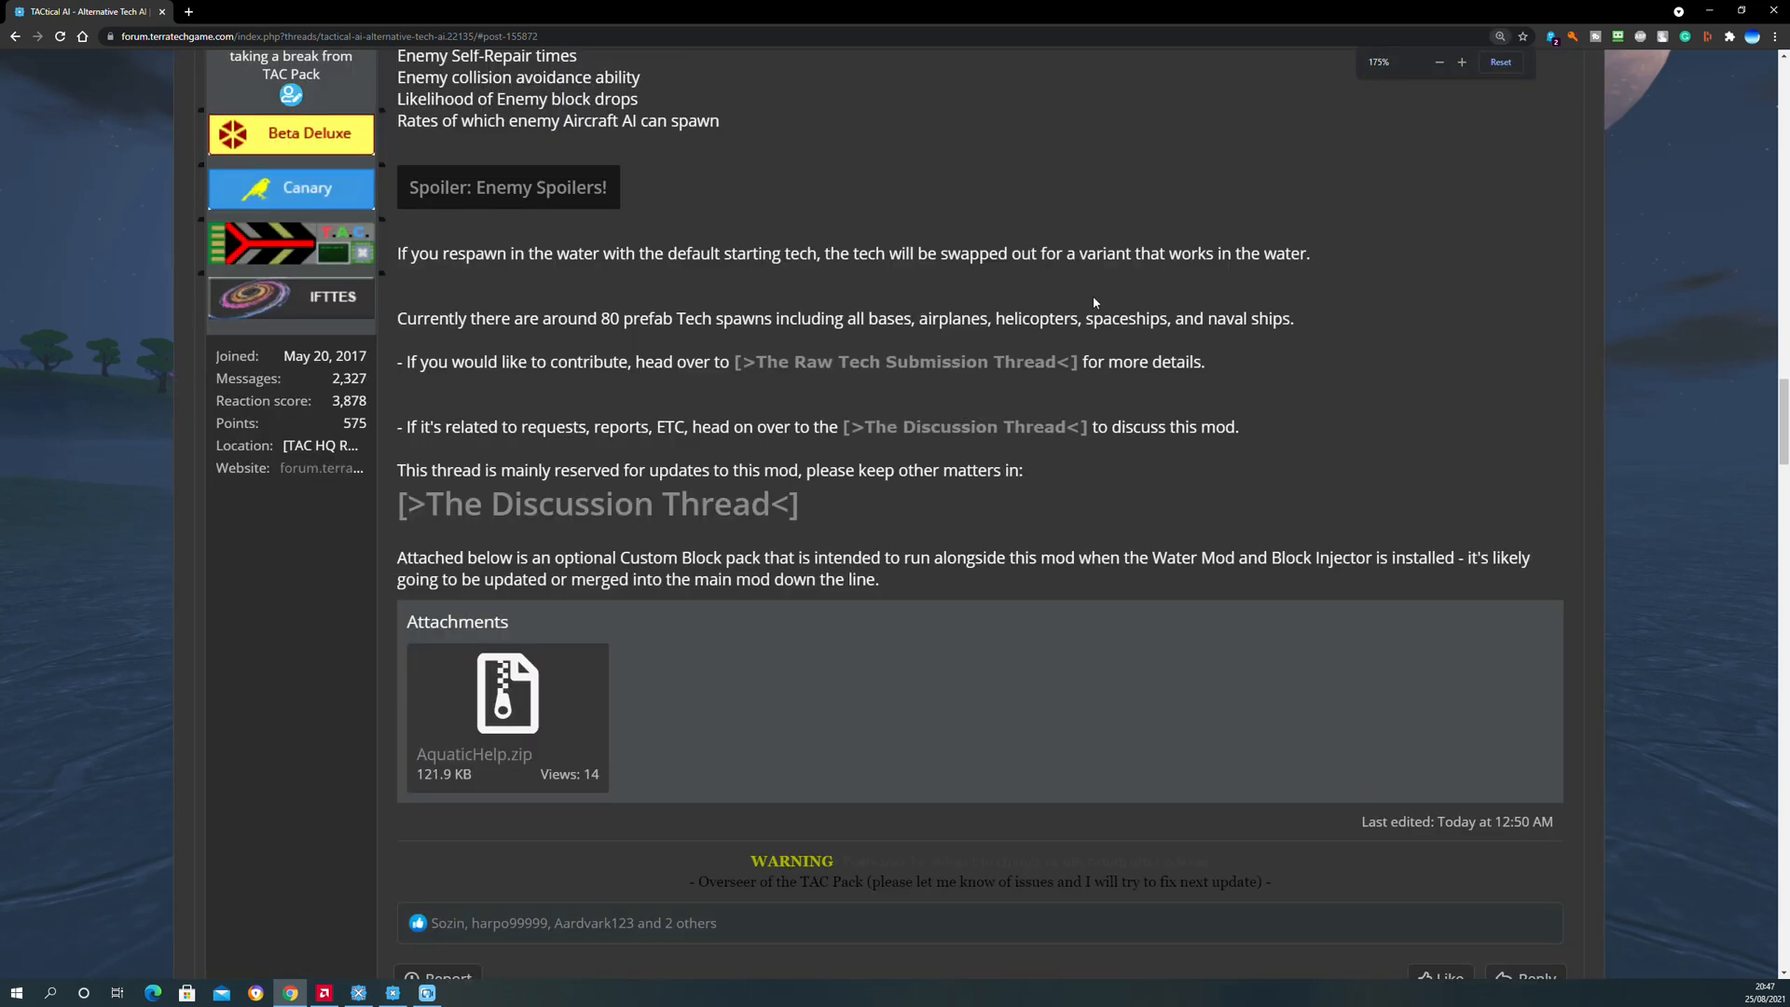
{"action": "left_click", "coordinate": [1440, 61]}
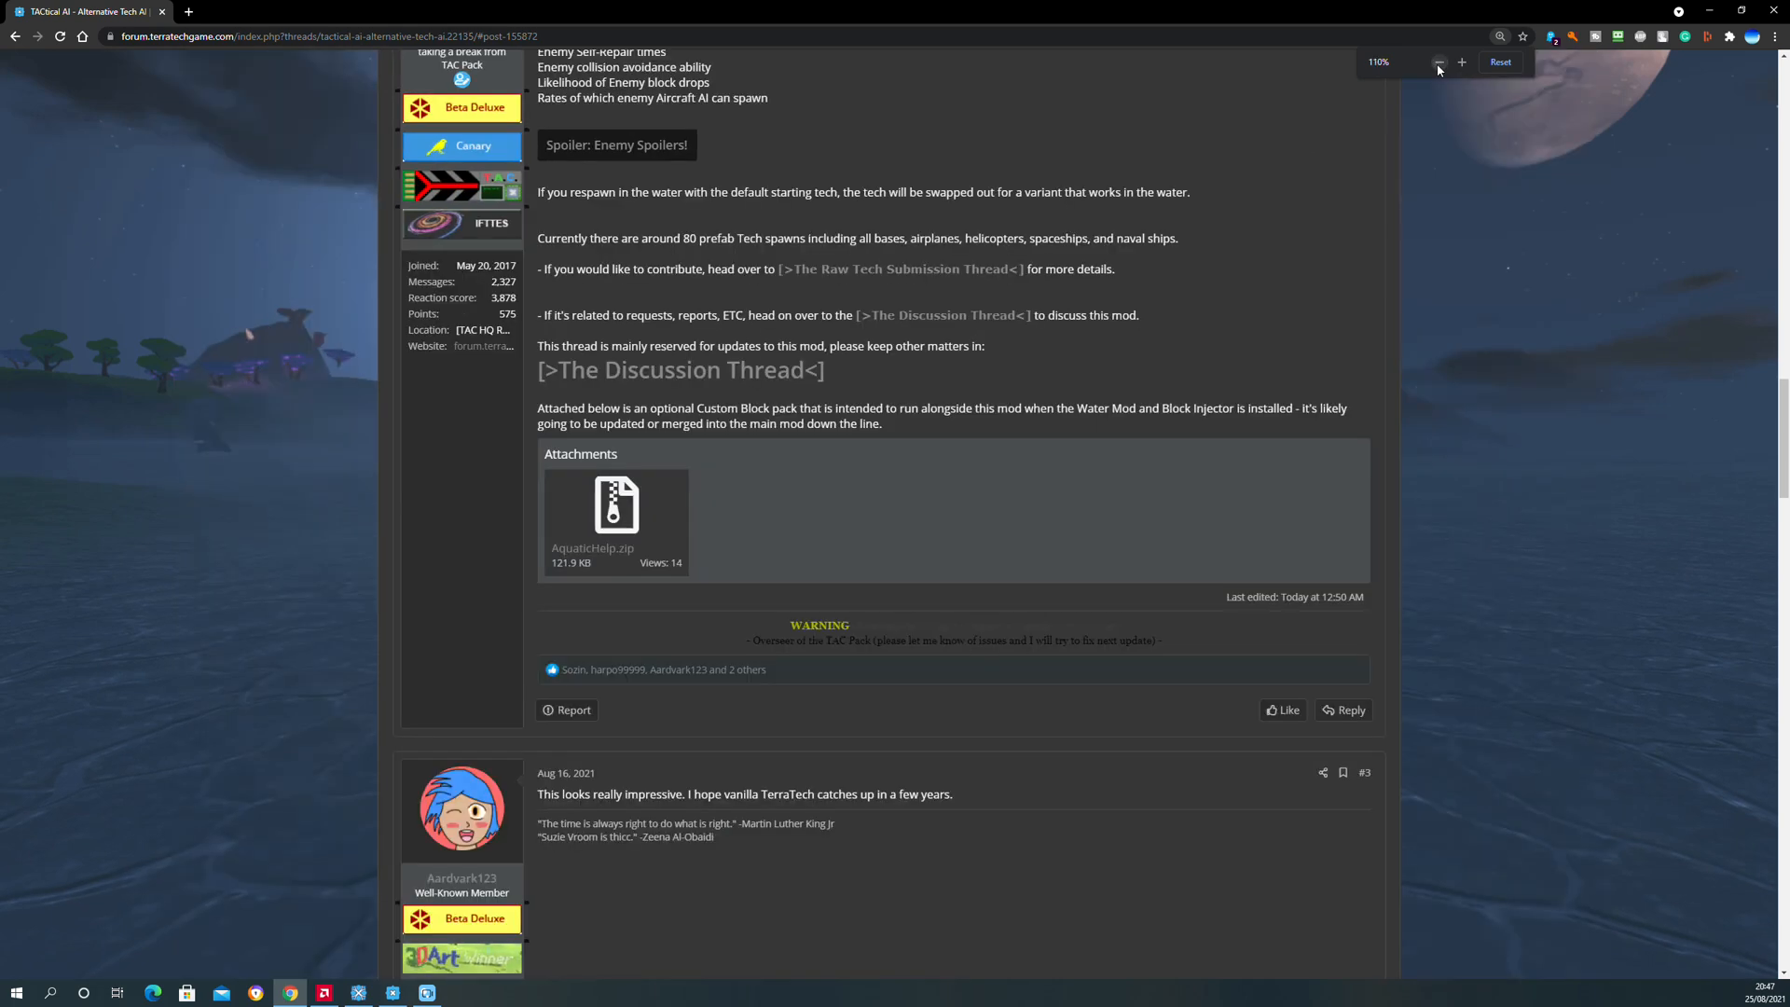